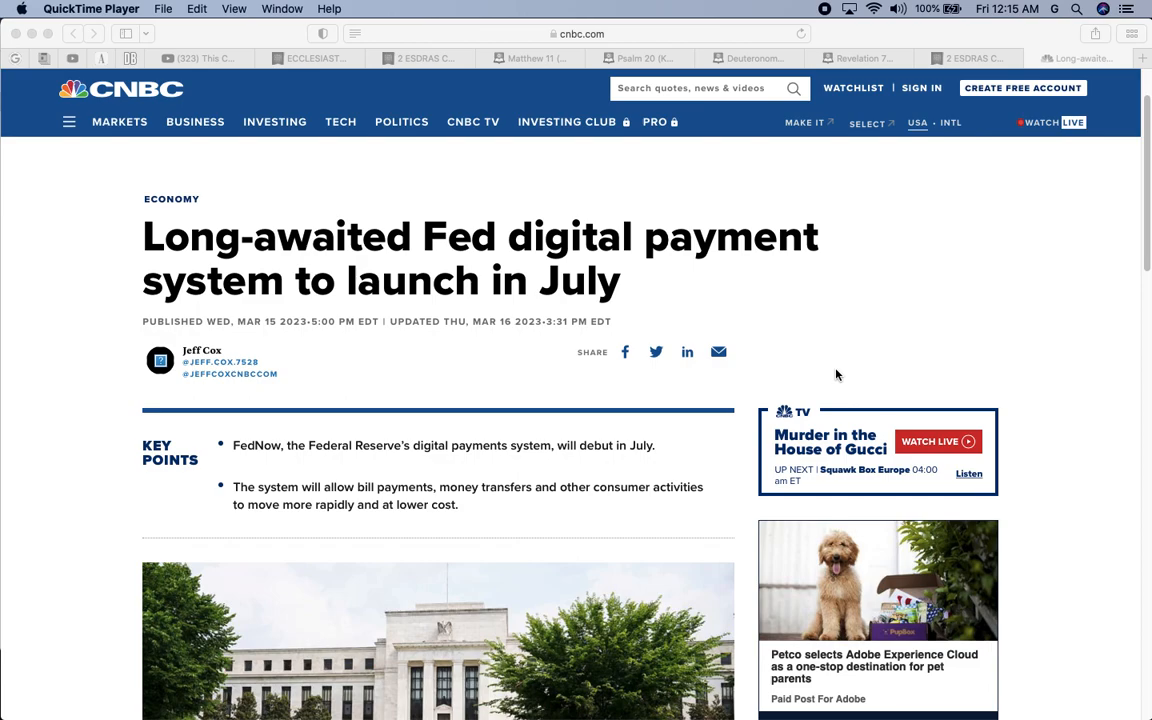
mouse_move(716, 540)
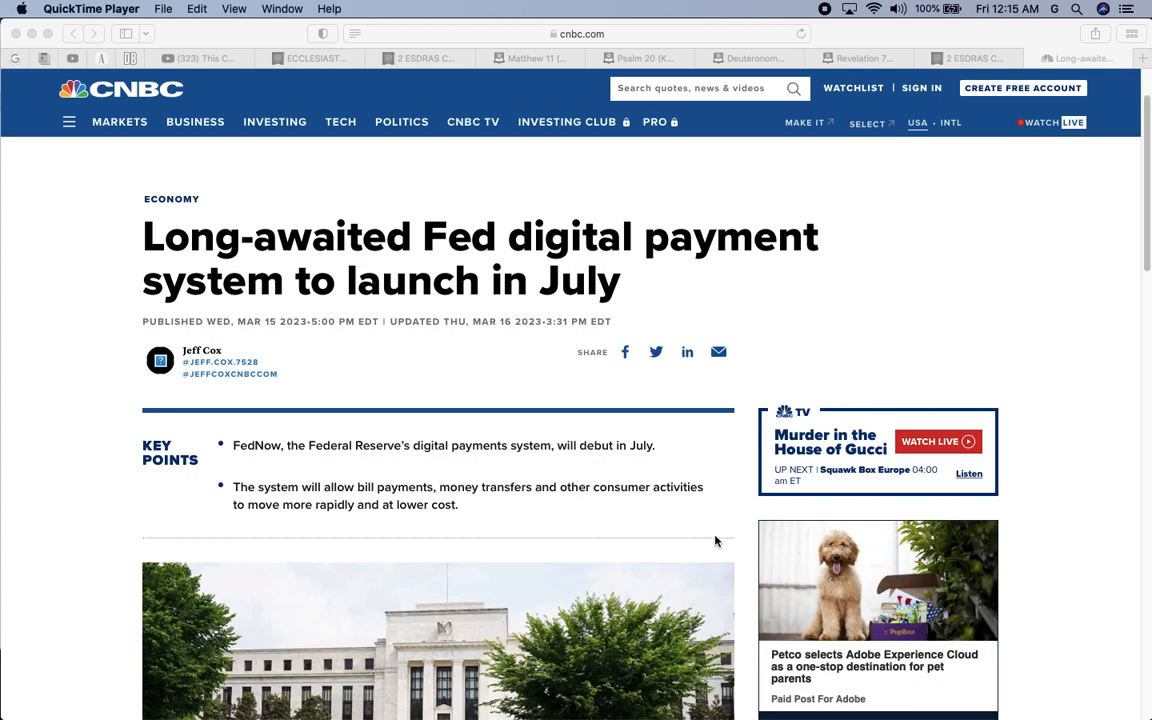
Scroll the CNBC FedNow article down past the Federal Reserve photo to its opening paragraphs.
scroll("down", 3)
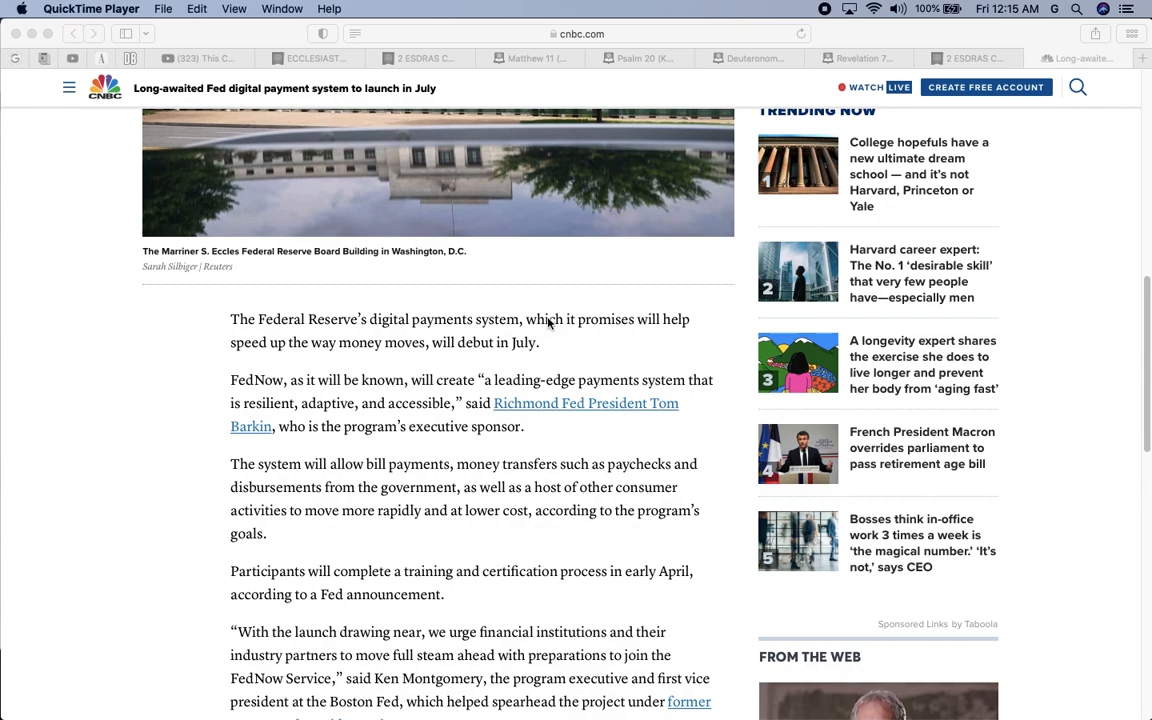
mouse_move(352, 362)
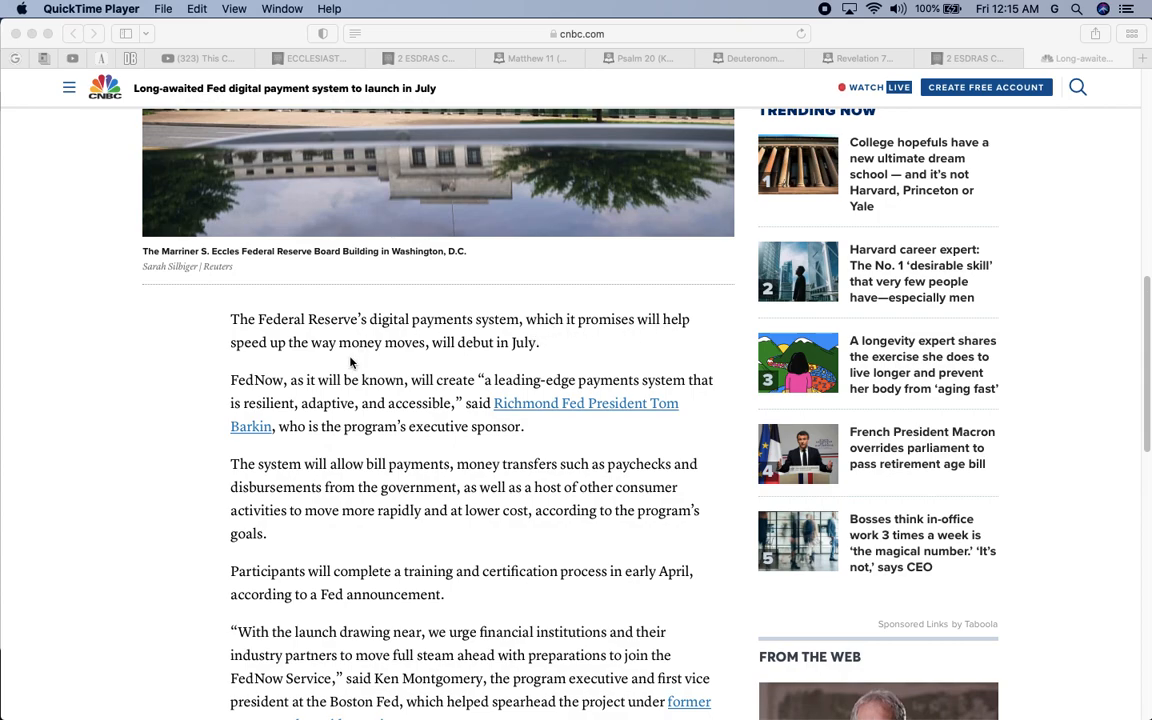
mouse_move(336, 356)
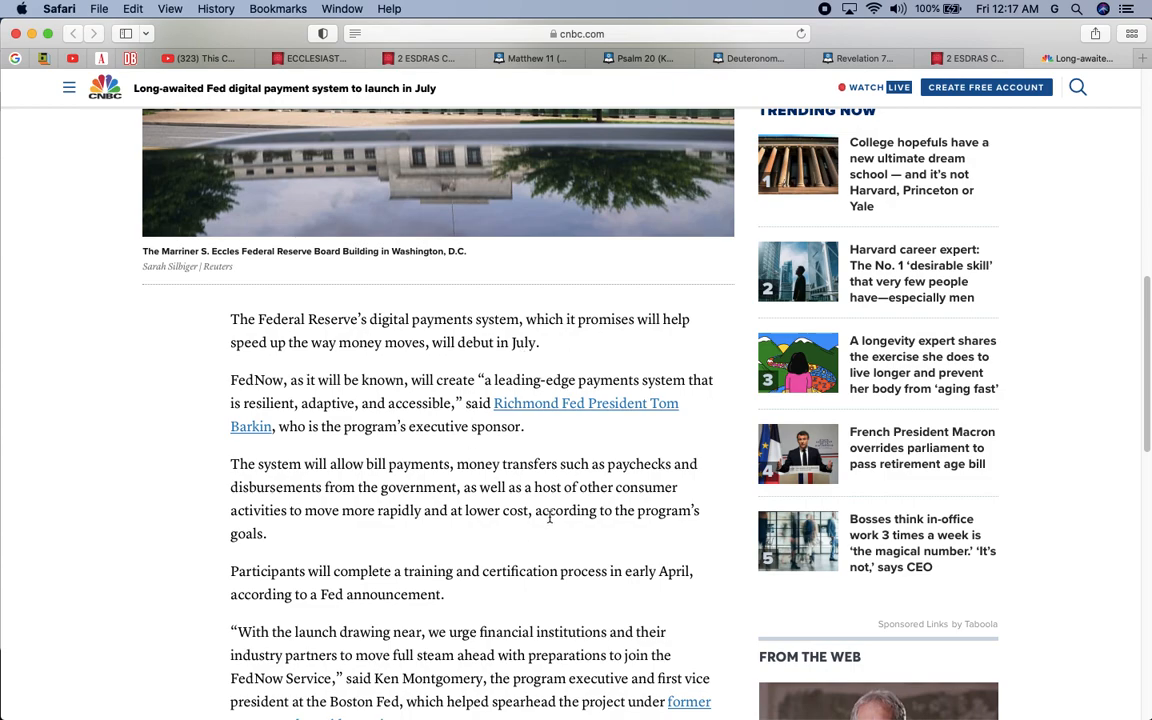
mouse_move(548, 570)
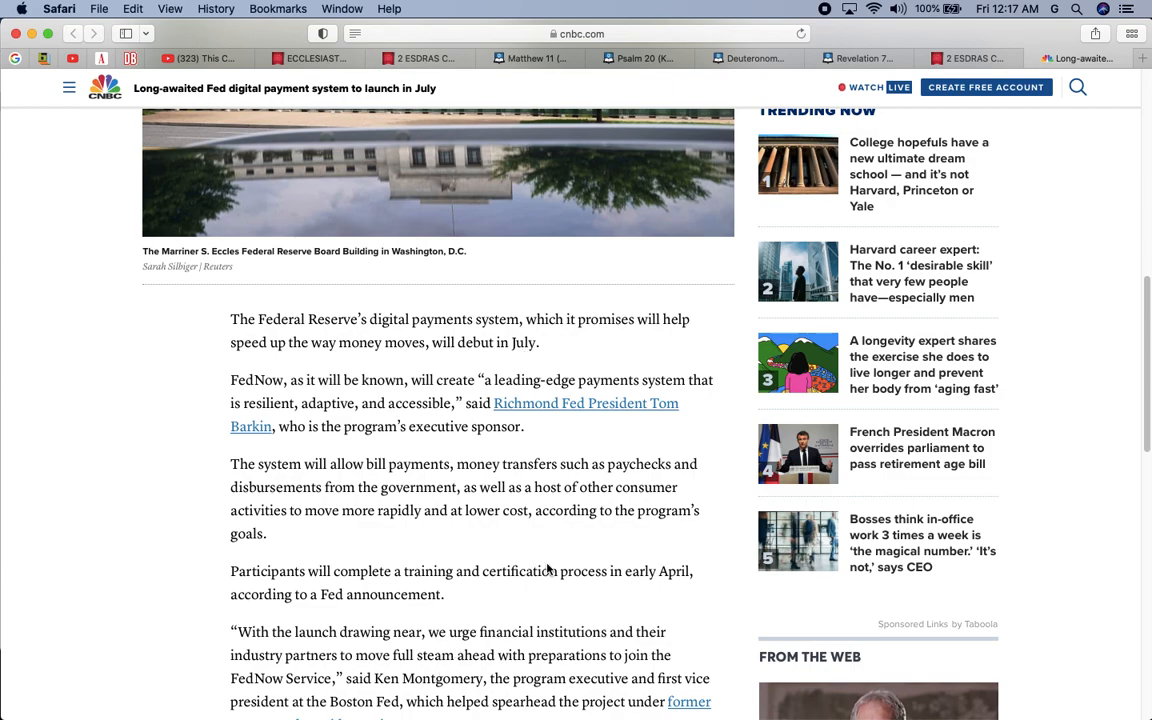
mouse_move(550, 560)
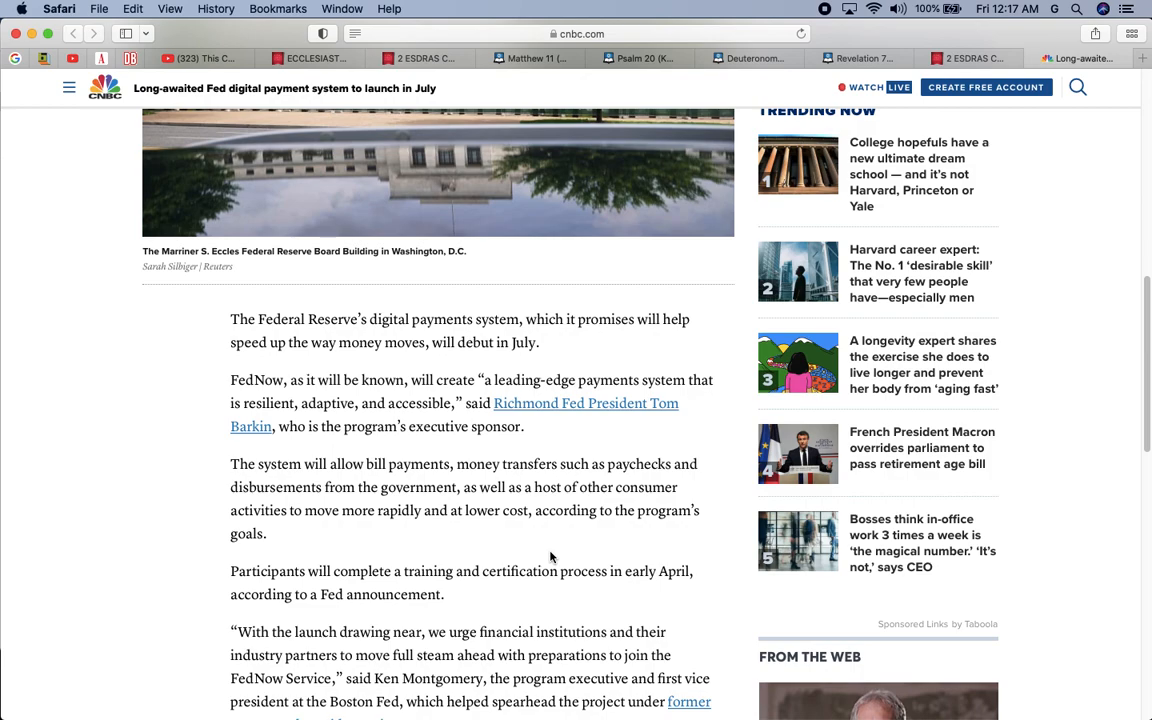
Read to the end of the FedNow article, then switch to the Matthew 11 Blue Letter Bible page.
scroll("down", 3)
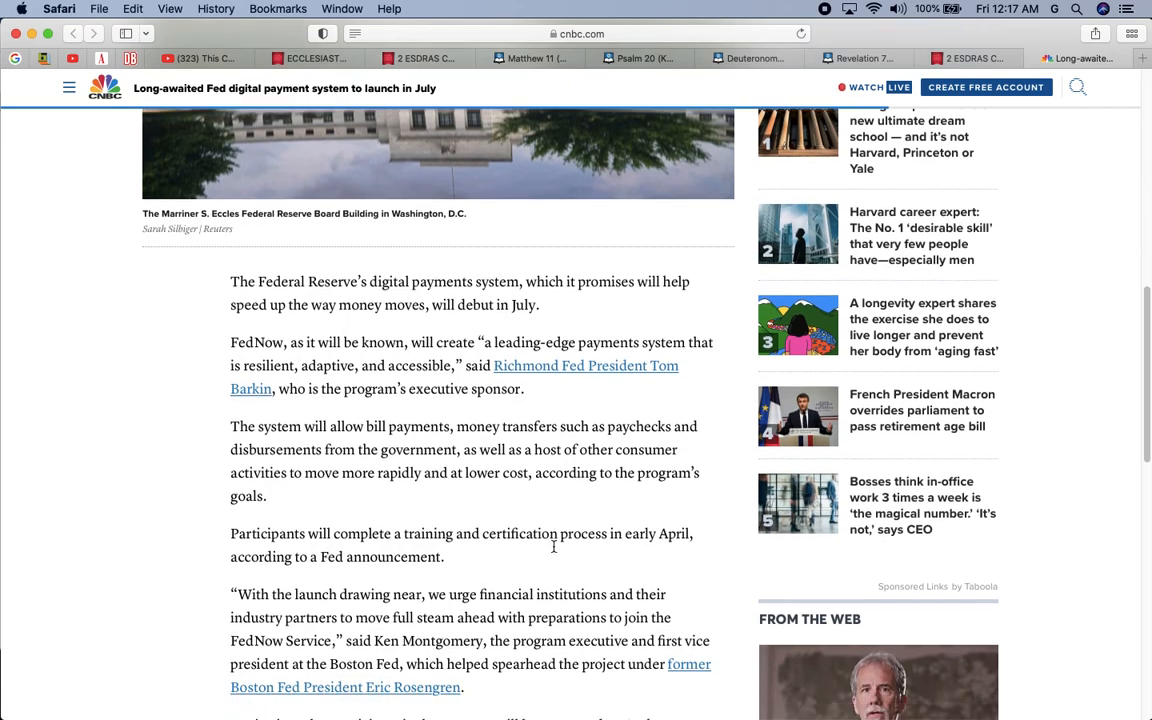
scroll("down", 3)
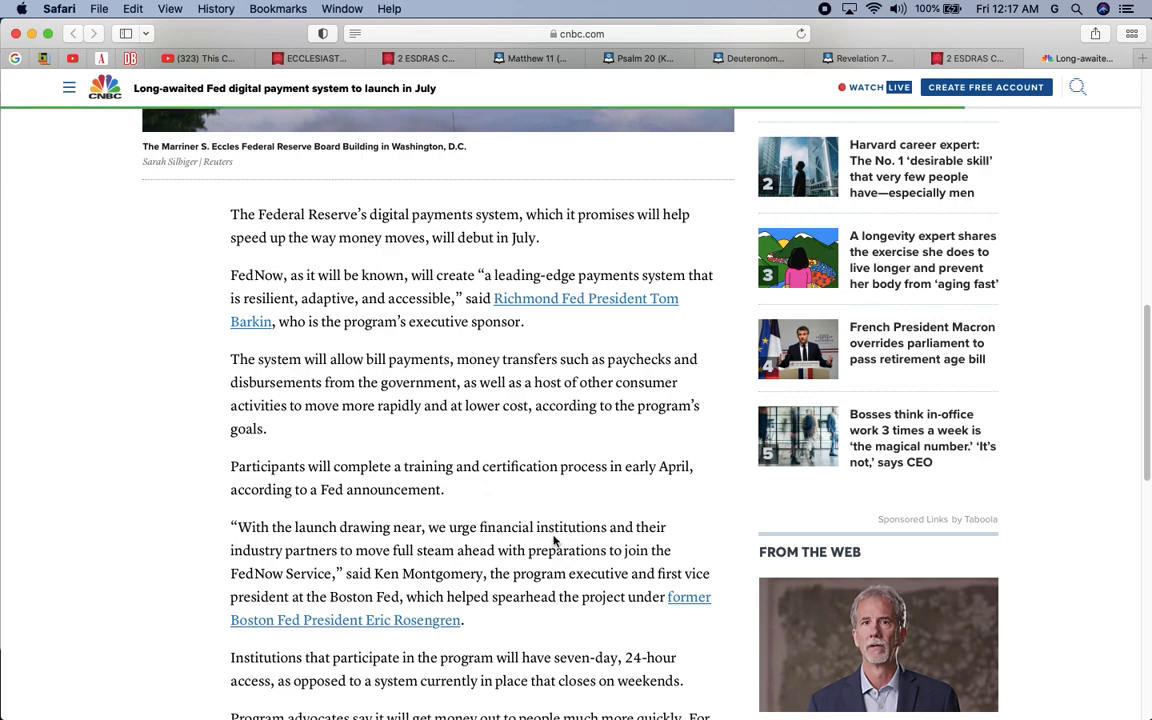
scroll("down", 3)
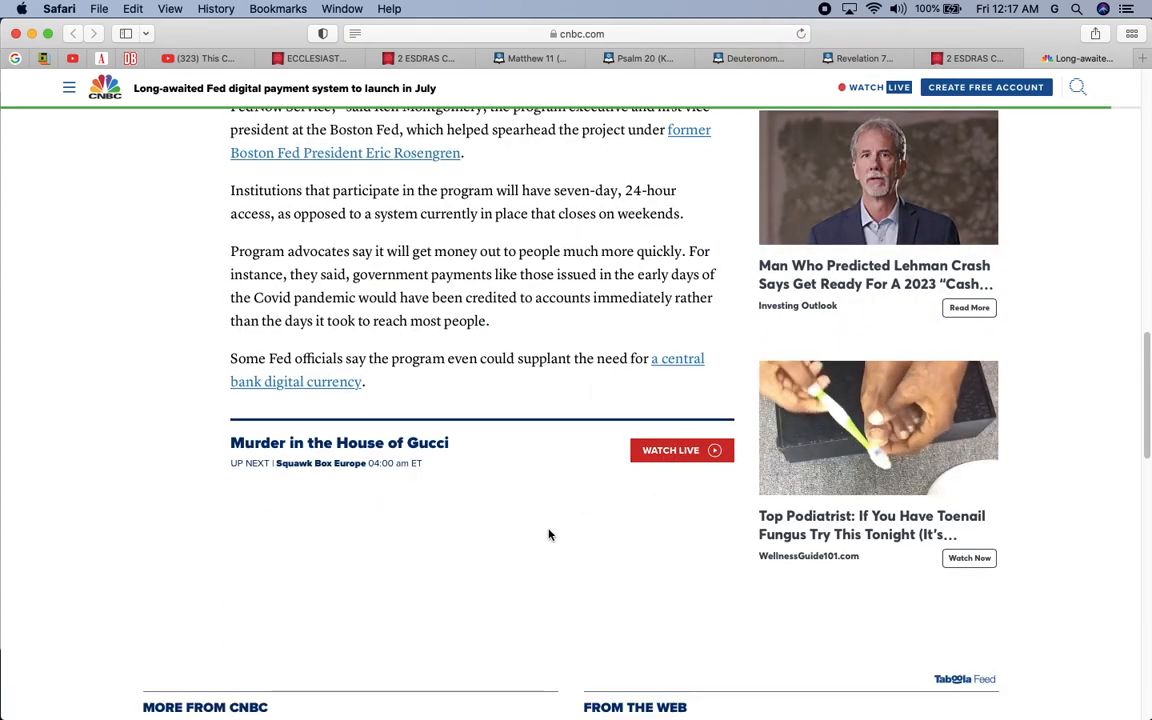
scroll("up", 3)
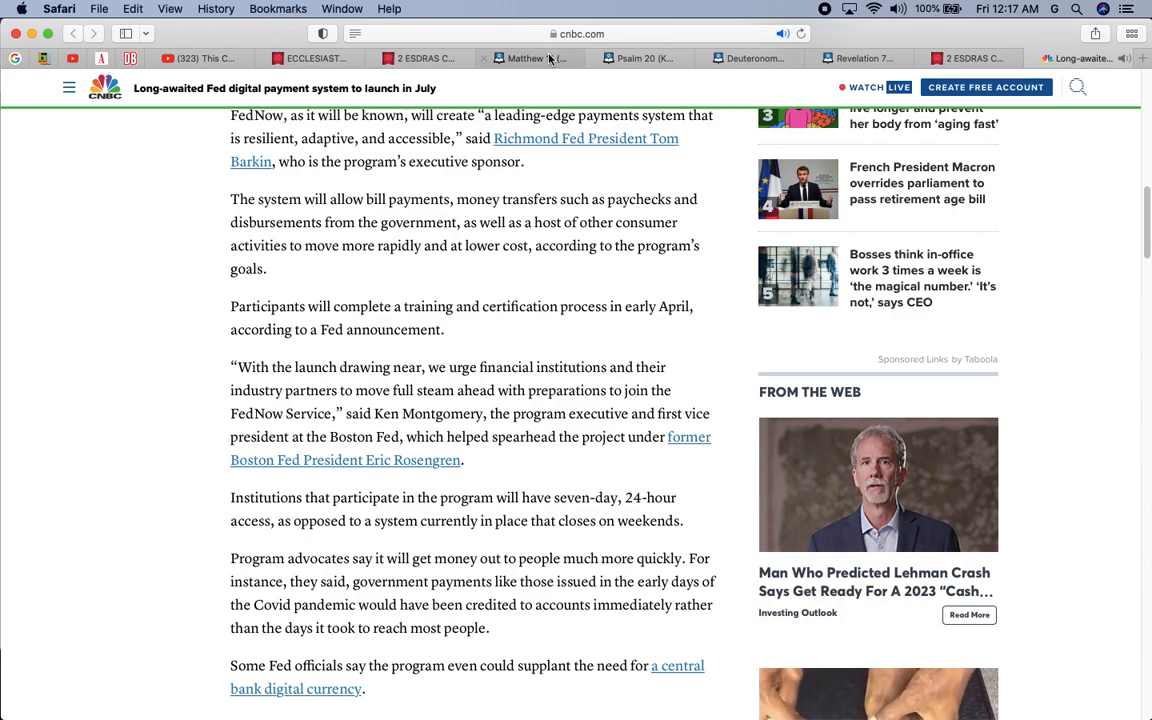
left_click(530, 56)
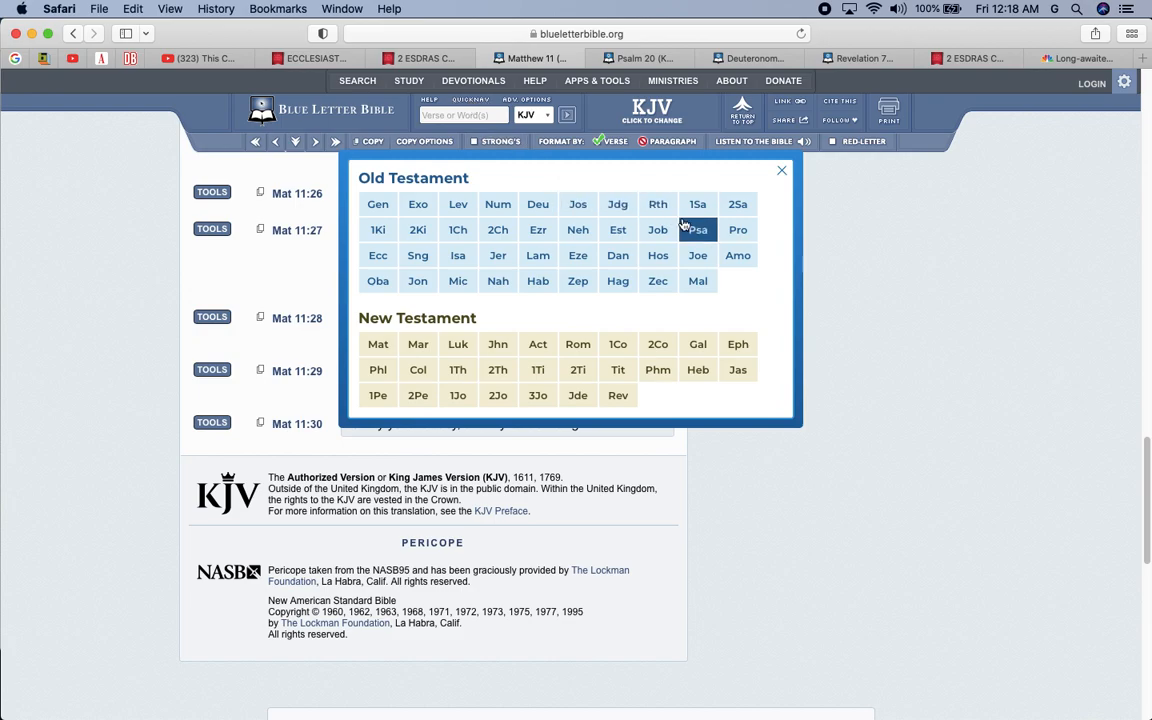
Open Psalm 64 from the Psalms book picker, then return to the CNBC FedNow article.
left_click(696, 228)
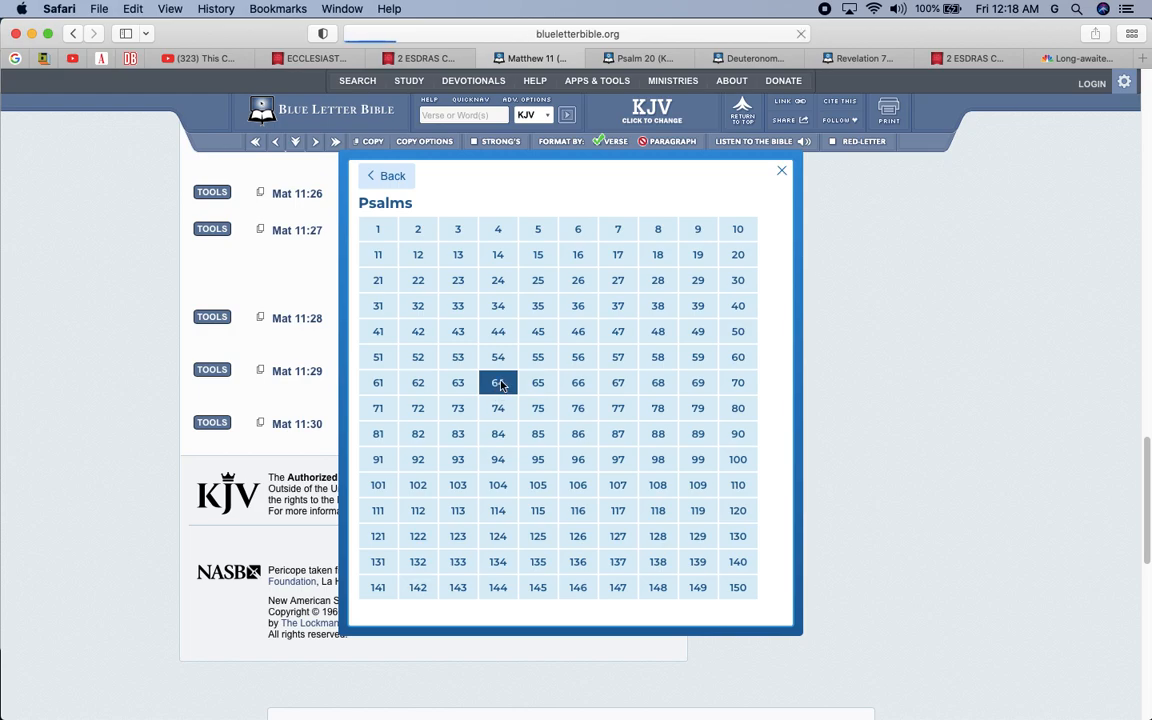
left_click(498, 382)
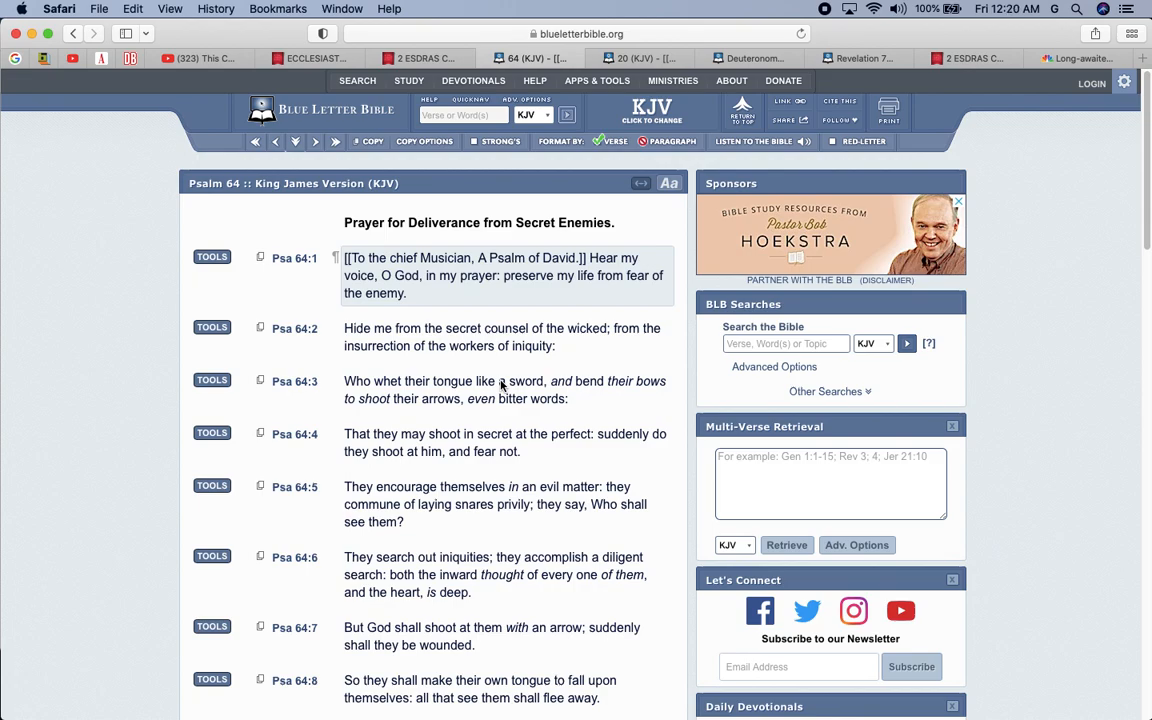
left_click(1080, 58)
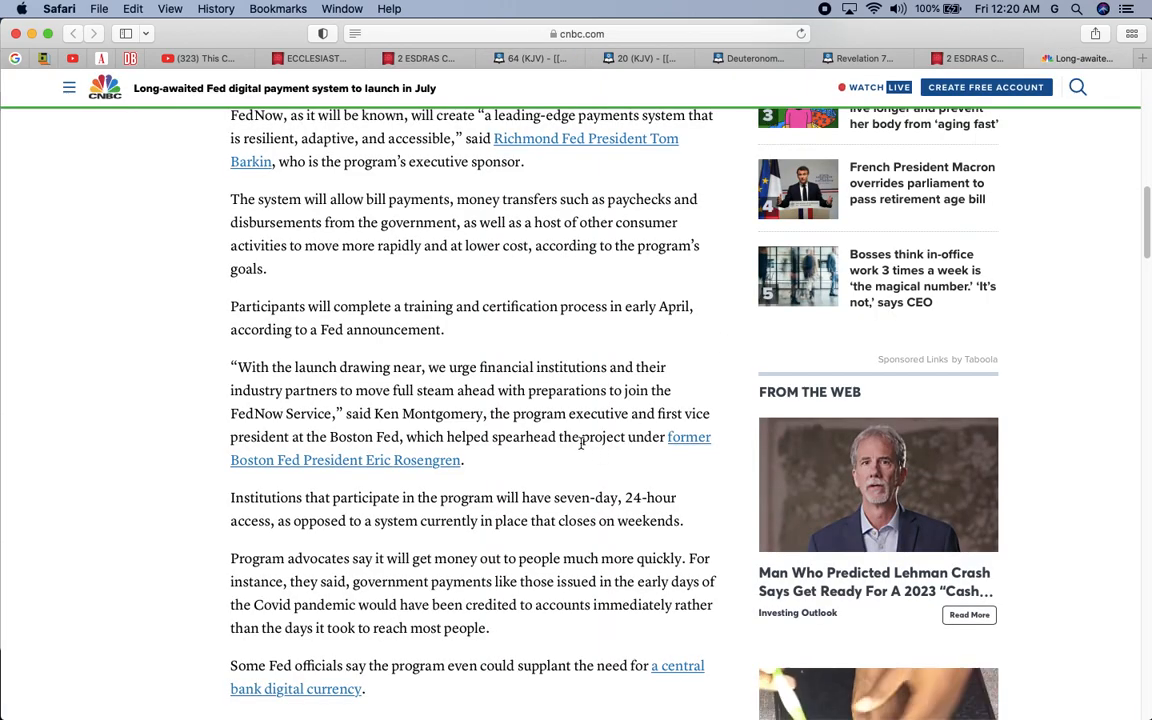
Read the FedNow payments paragraph, then open the Psalms chapter list on Blue Letter Bible.
scroll("up", 3)
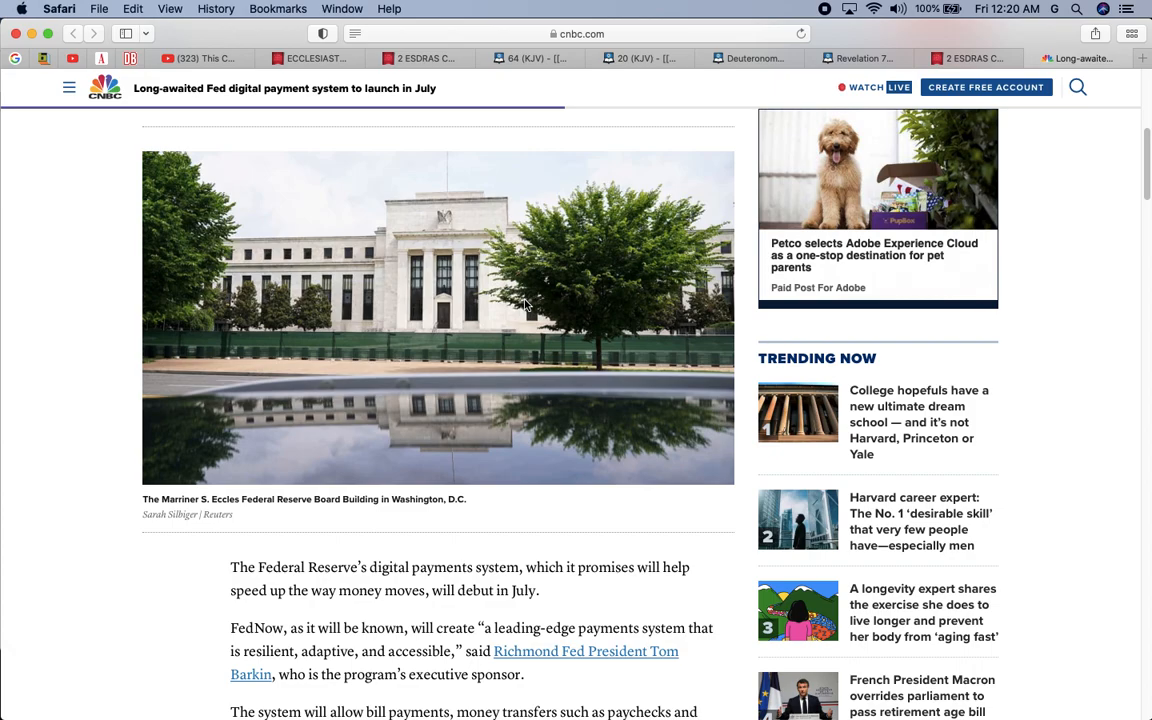
scroll("down", 3)
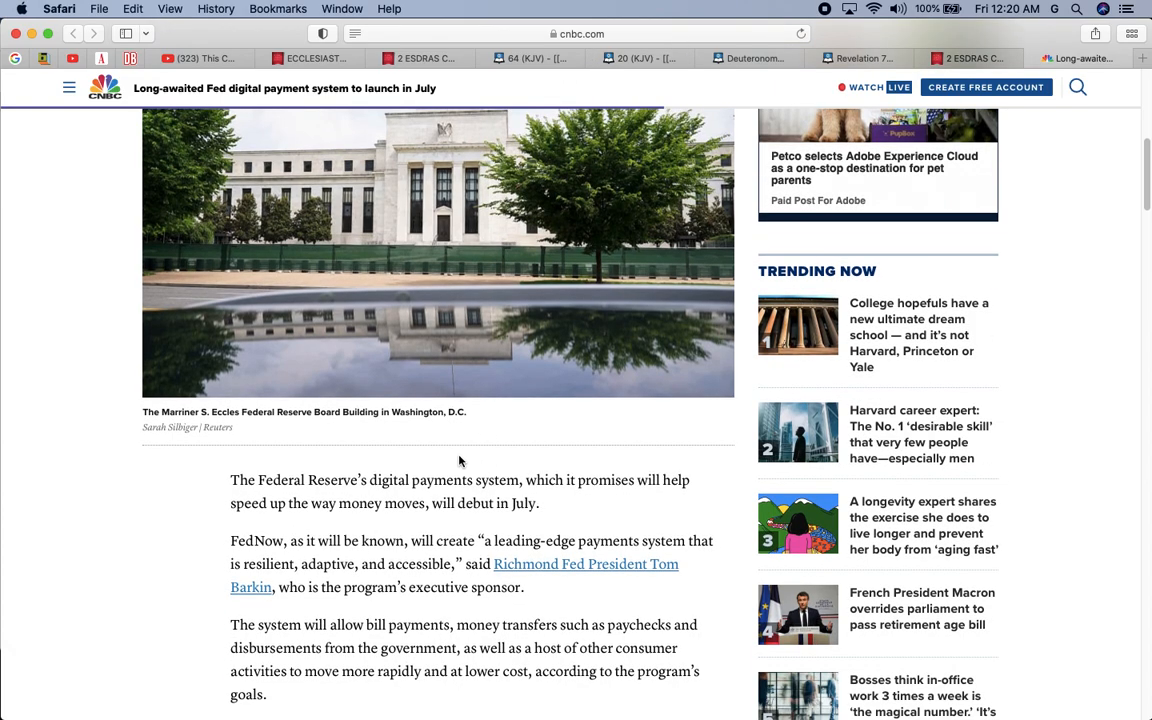
scroll("down", 3)
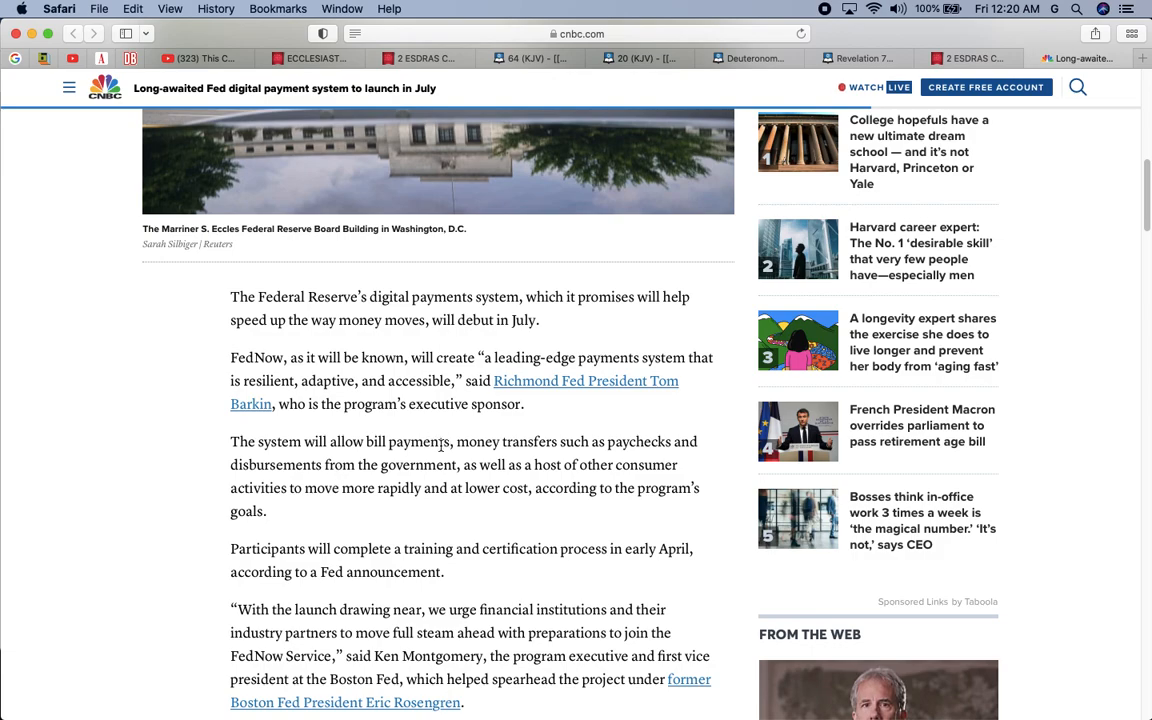
mouse_move(648, 444)
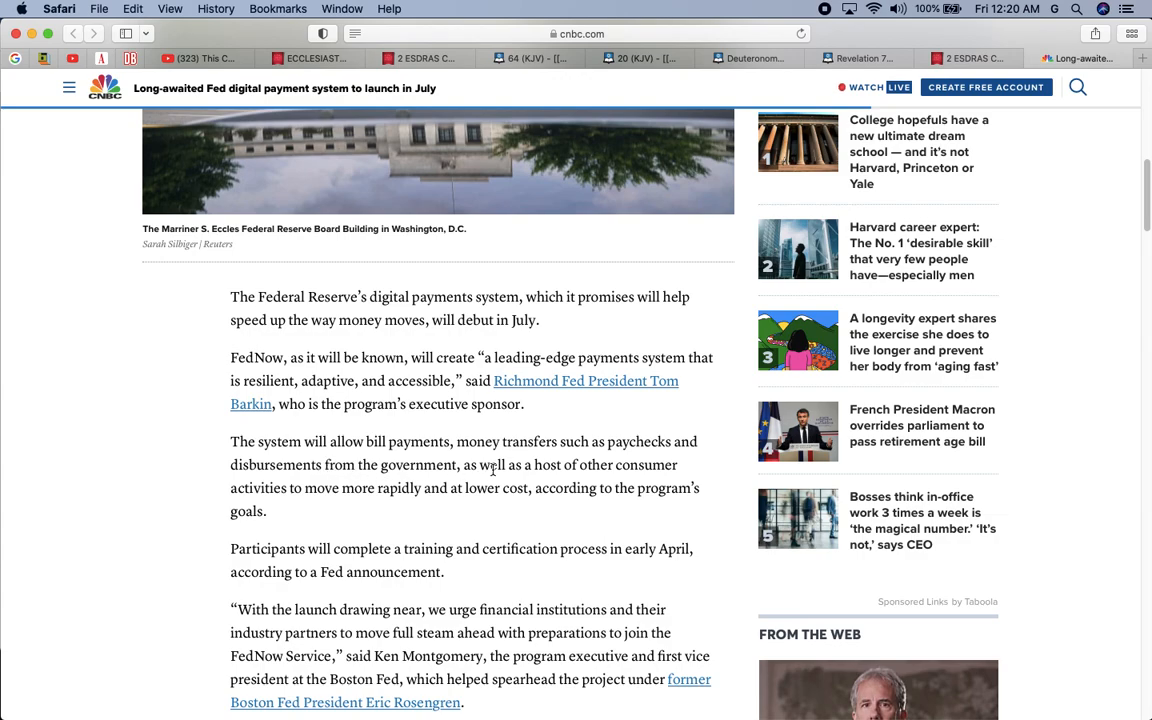
mouse_move(548, 372)
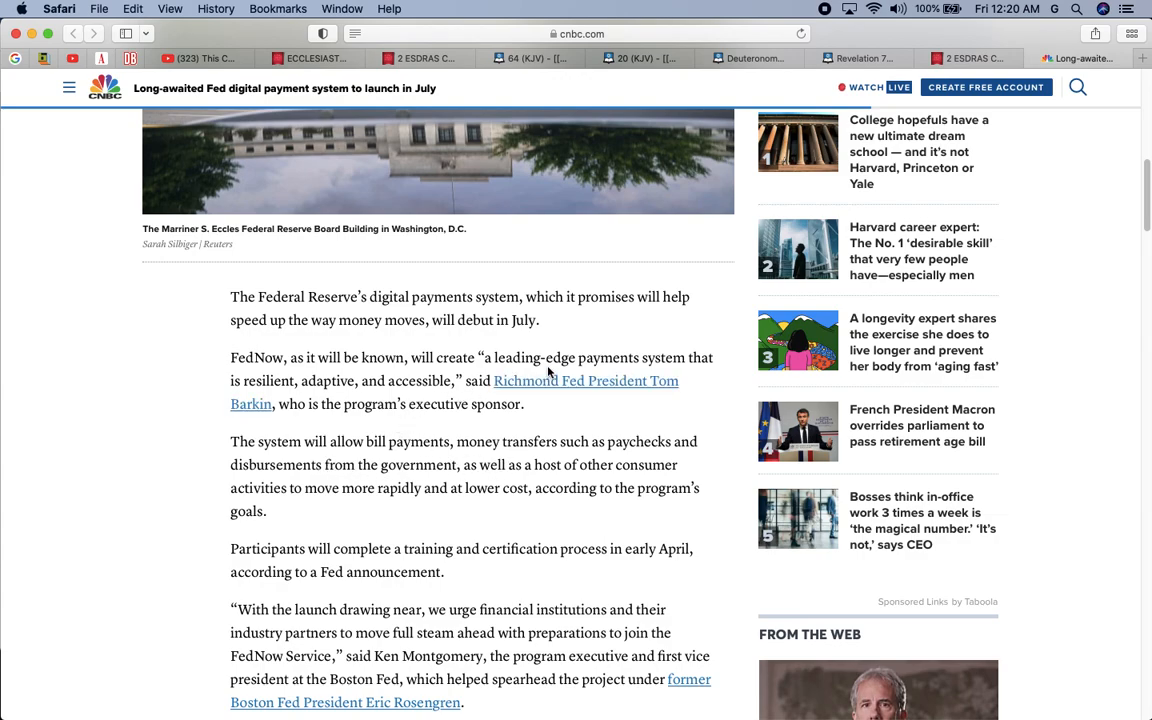
mouse_move(692, 356)
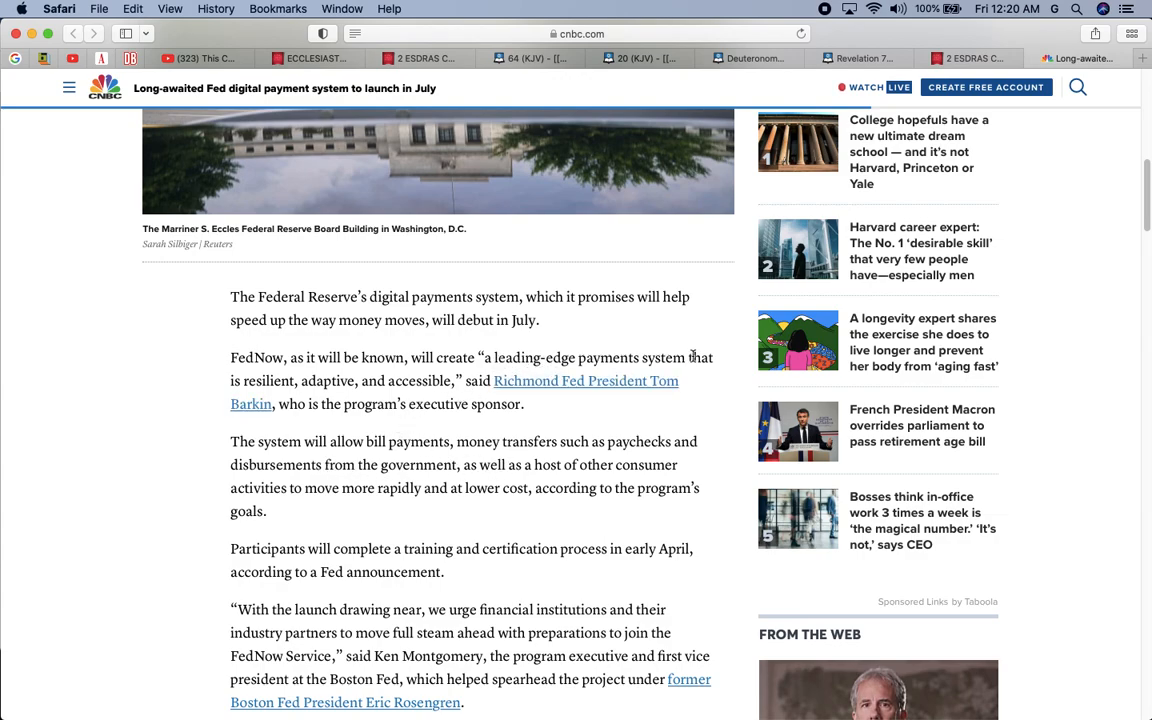
mouse_move(420, 400)
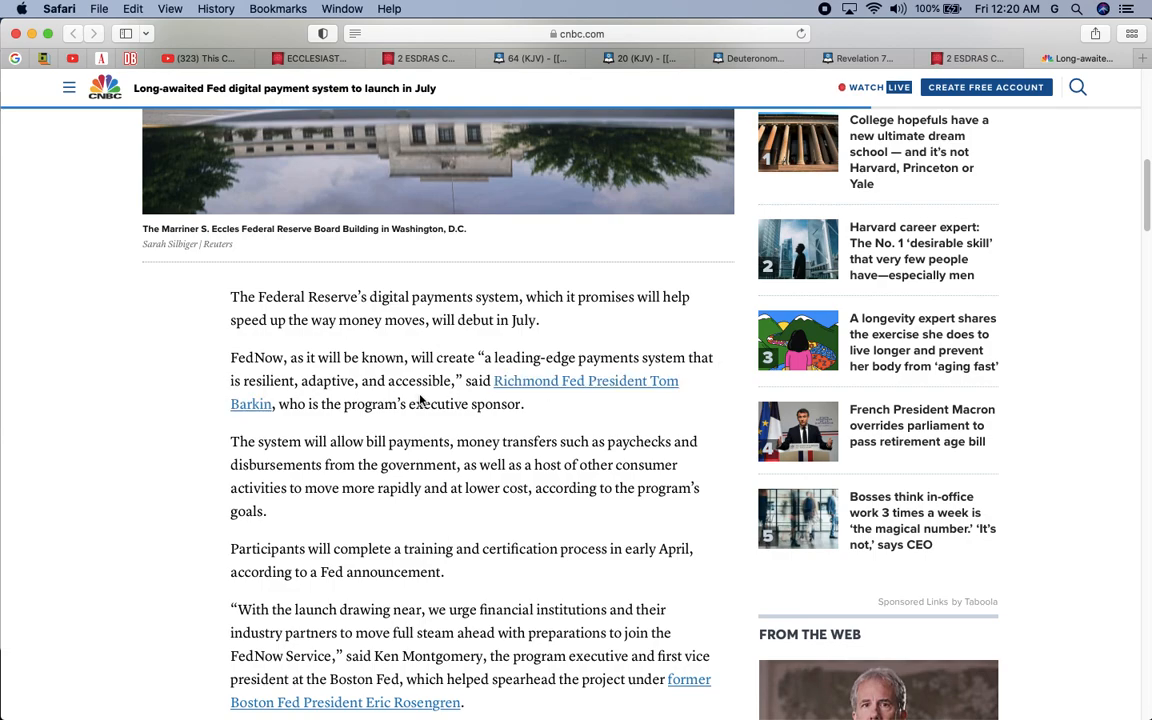
mouse_move(750, 58)
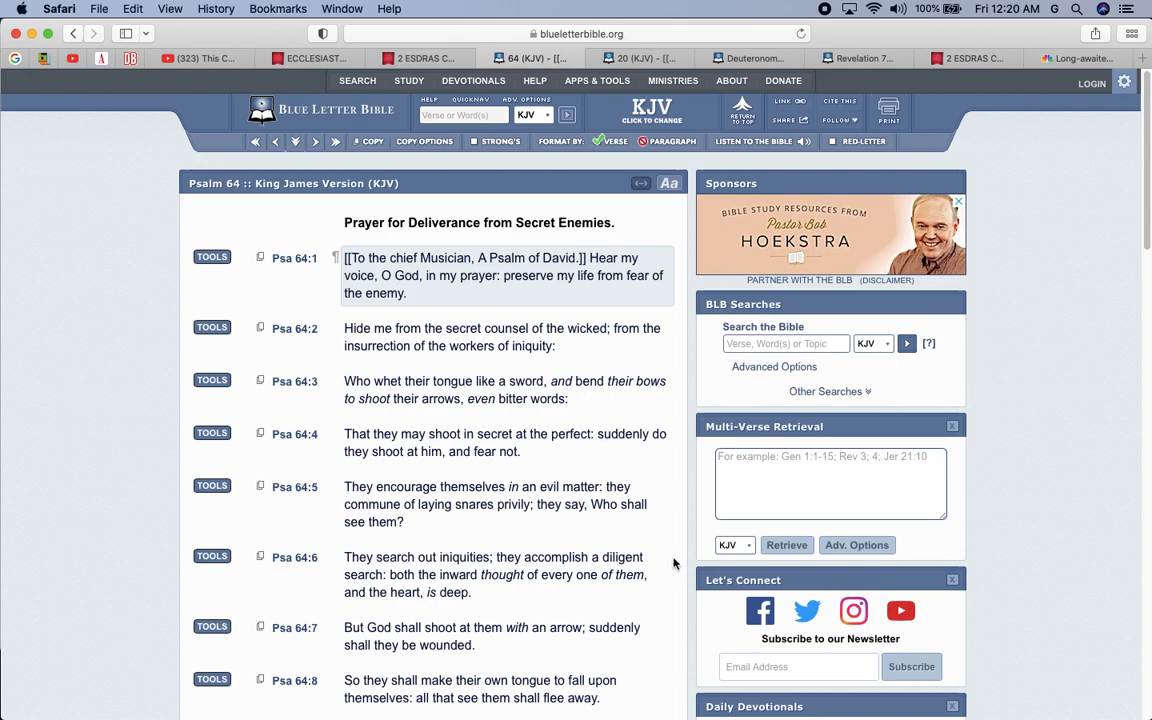
mouse_move(472, 94)
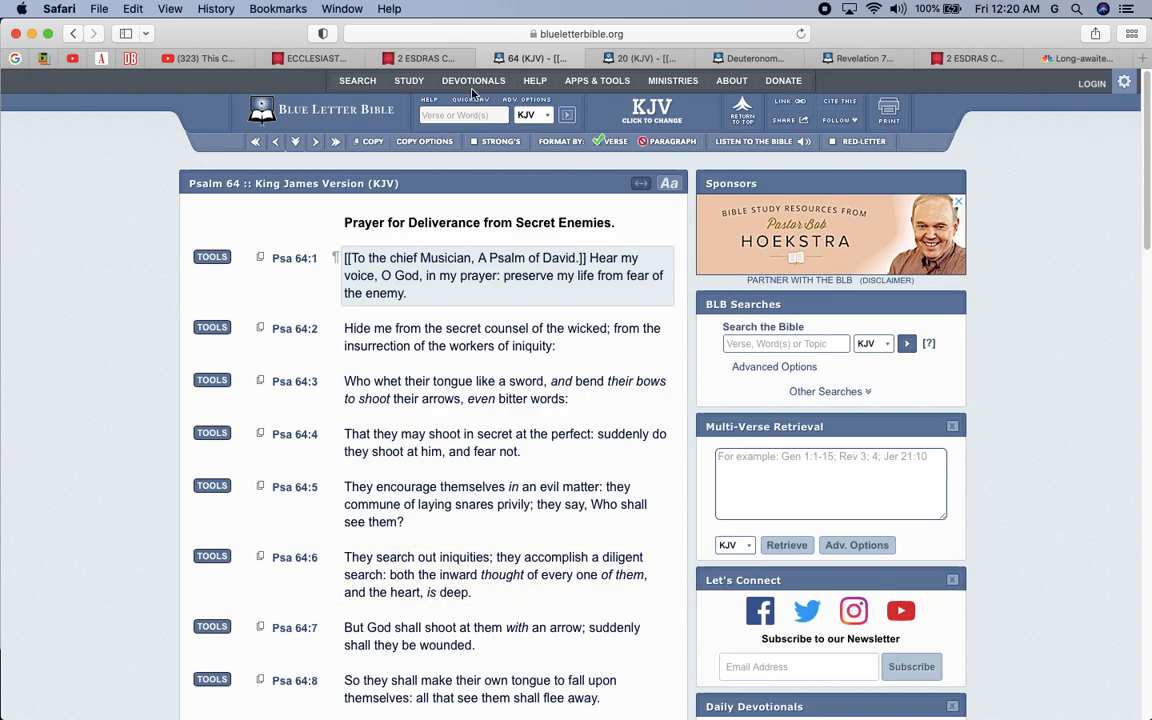
left_click(464, 114)
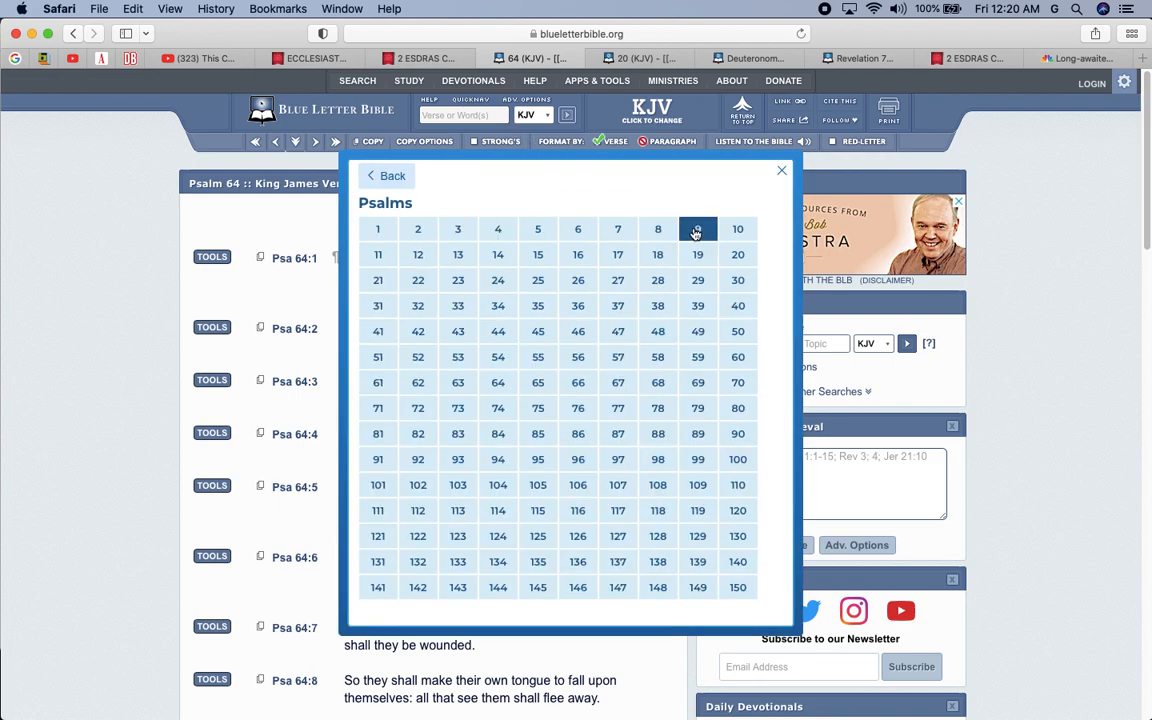
Go to Psalm 10, 'A Prayer for the Overthrow of the Wicked,' and read down it.
left_click(736, 228)
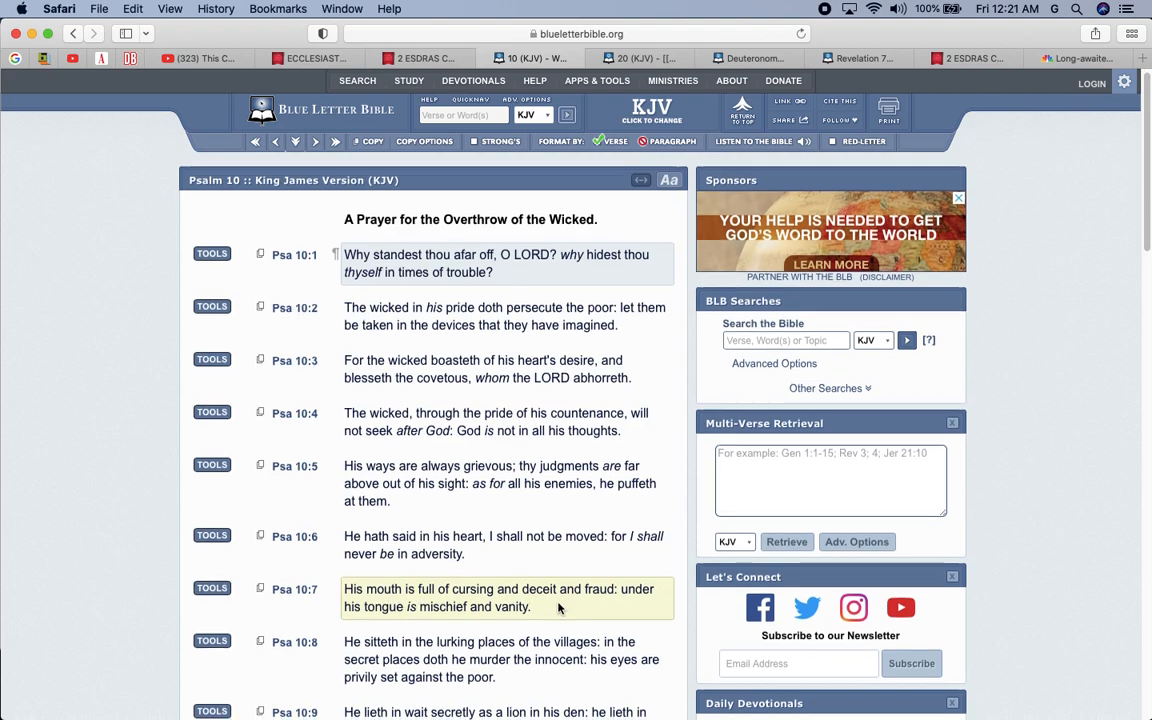
scroll("down", 3)
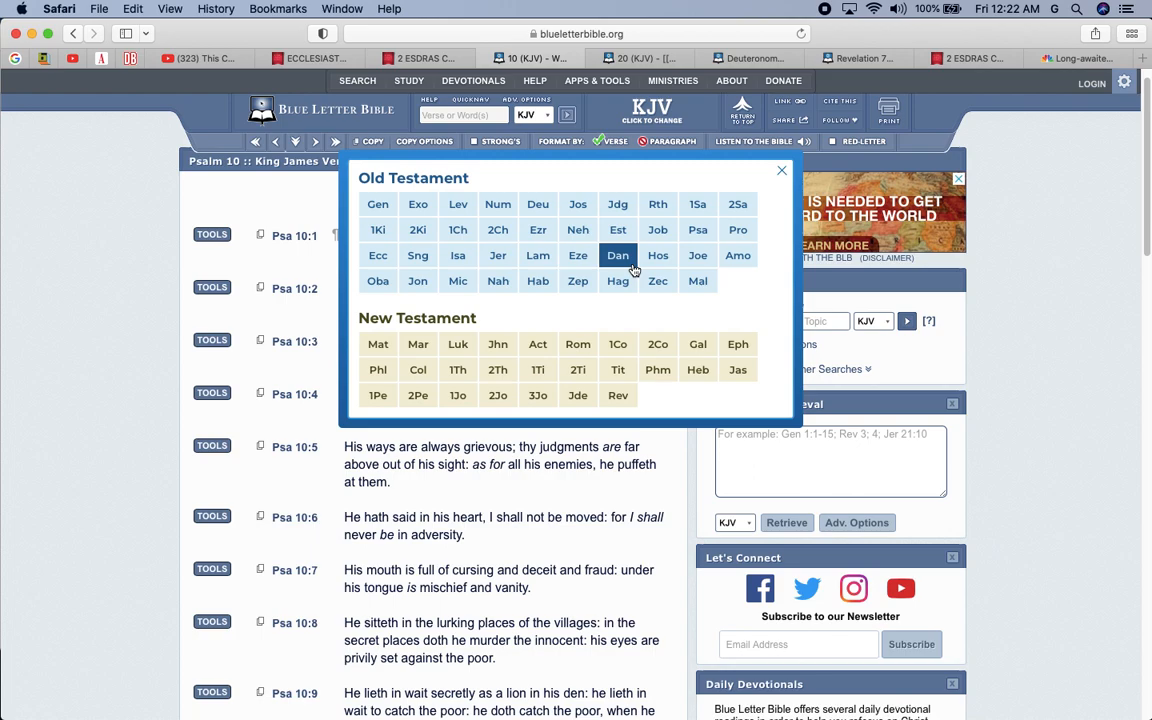
mouse_move(738, 344)
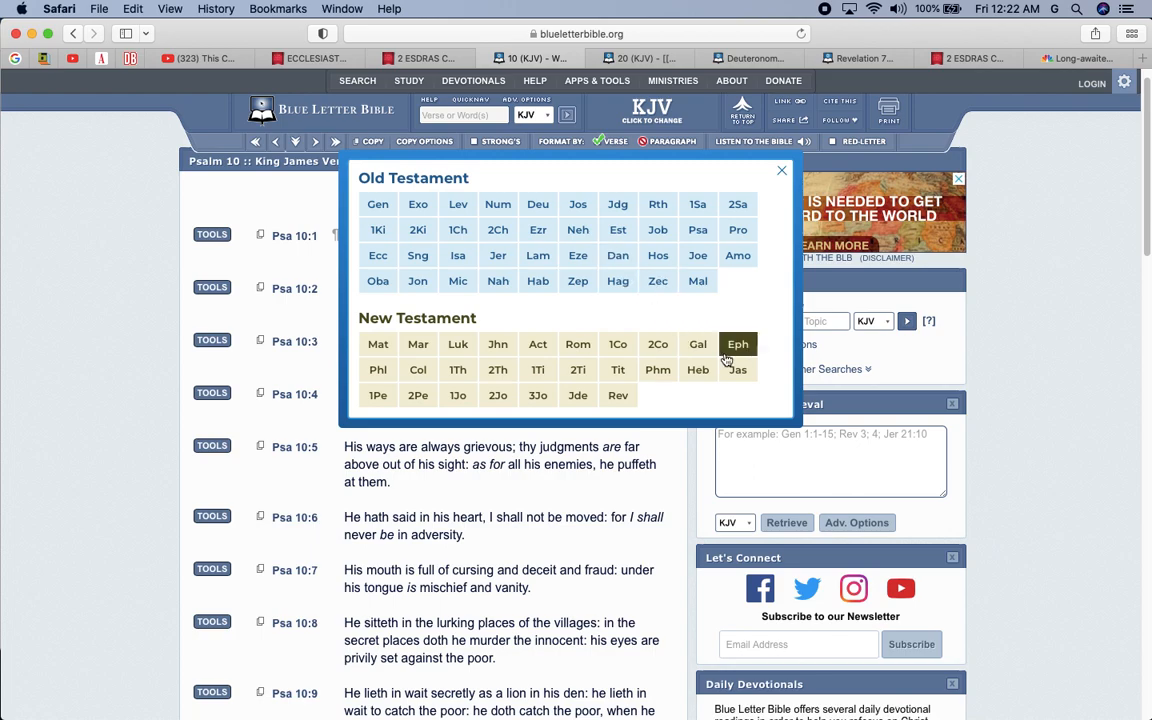
mouse_move(576, 368)
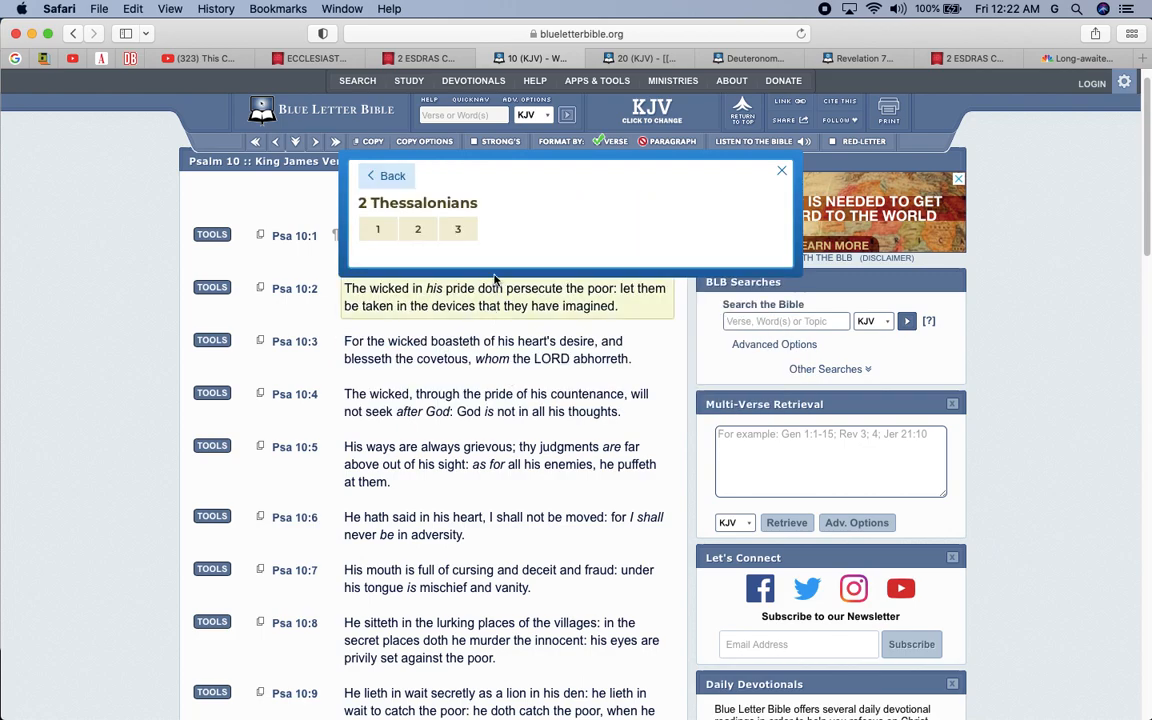
Open 2 Thessalonians chapter 2, the Man of Lawlessness passage, in the KJV.
left_click(416, 228)
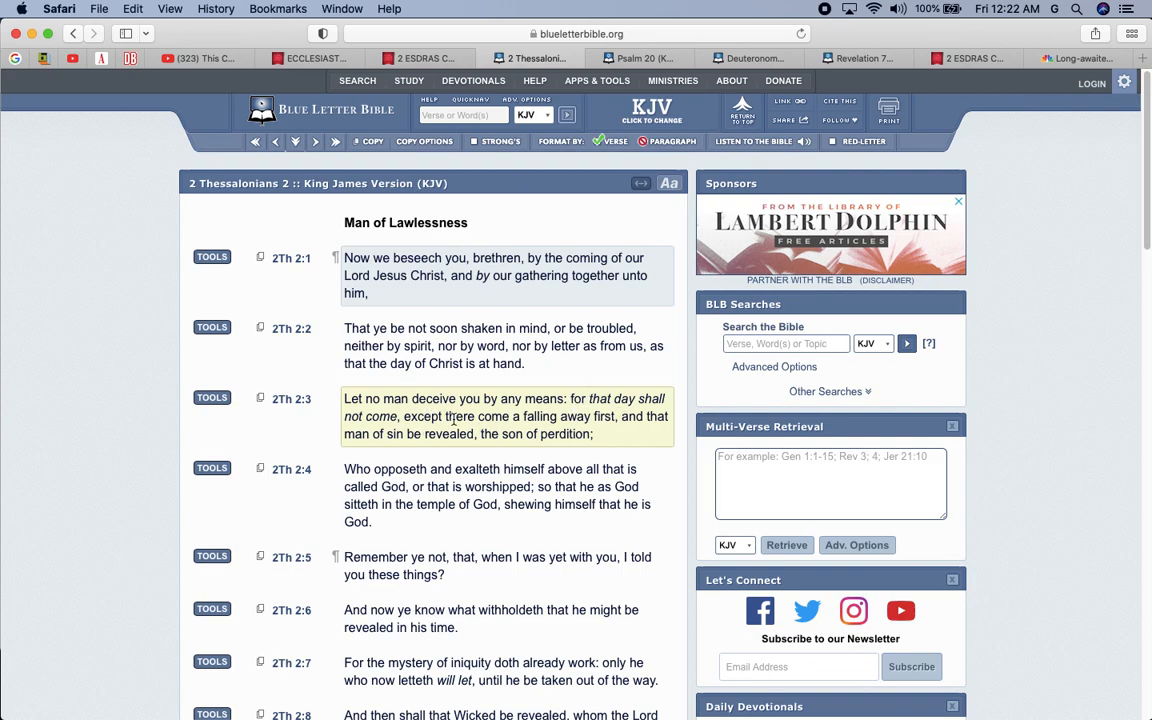
mouse_move(584, 420)
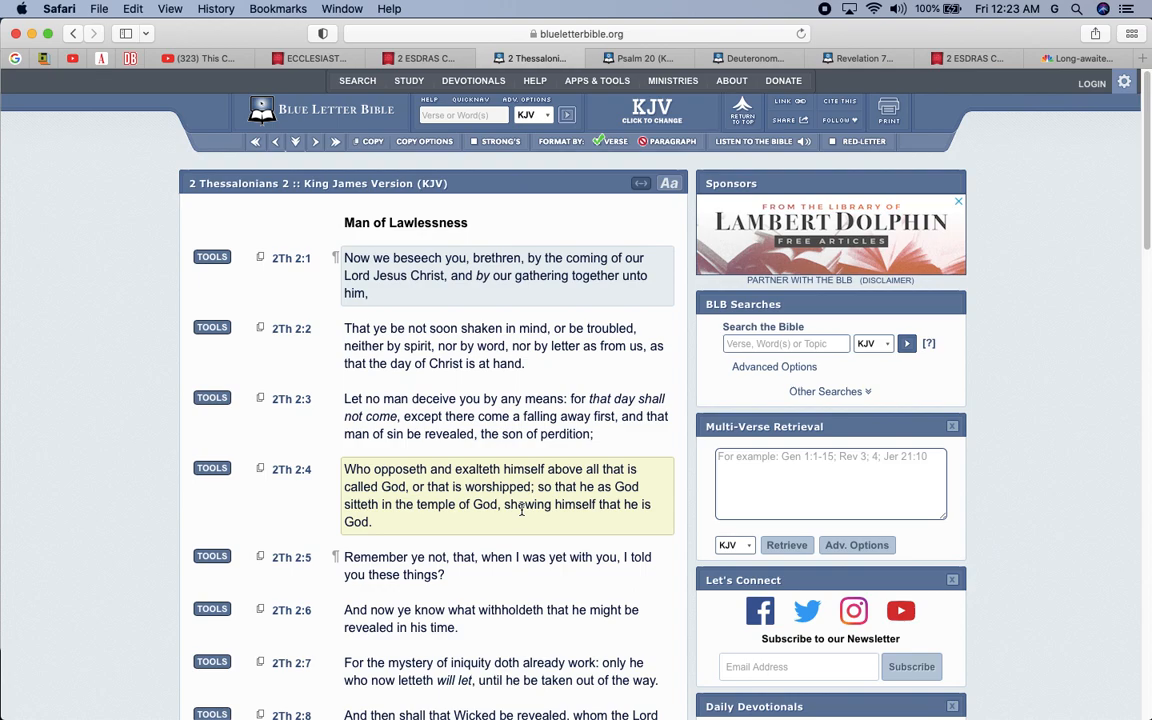
mouse_move(556, 516)
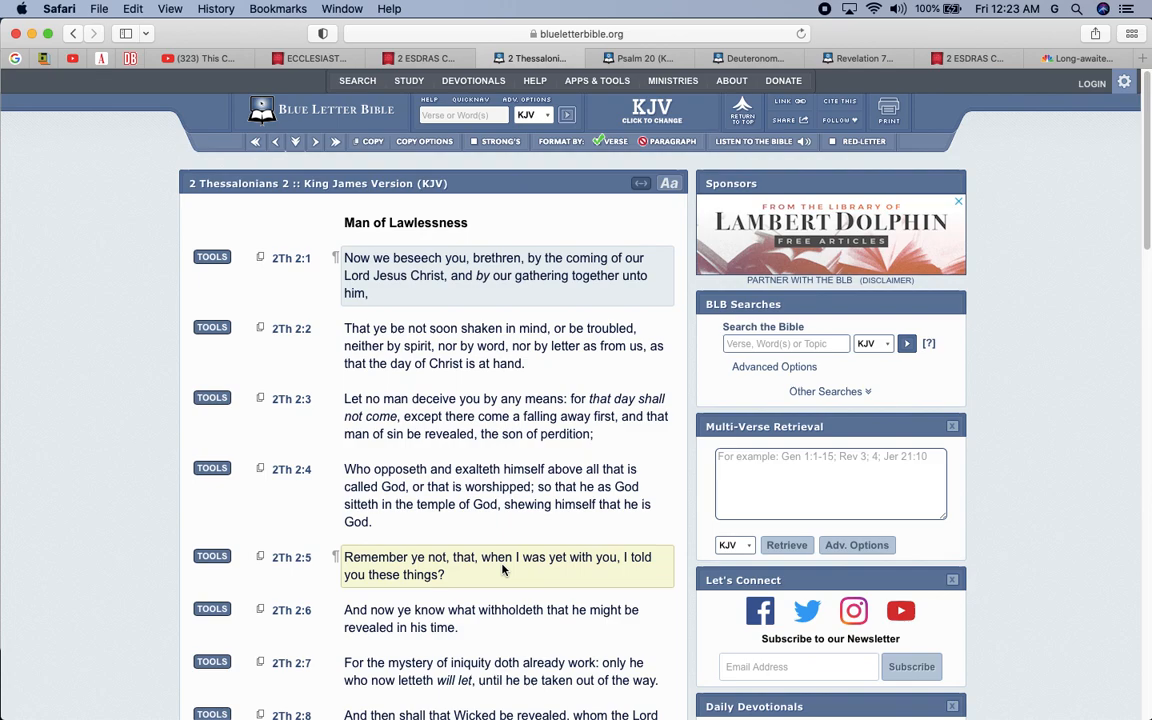
mouse_move(600, 552)
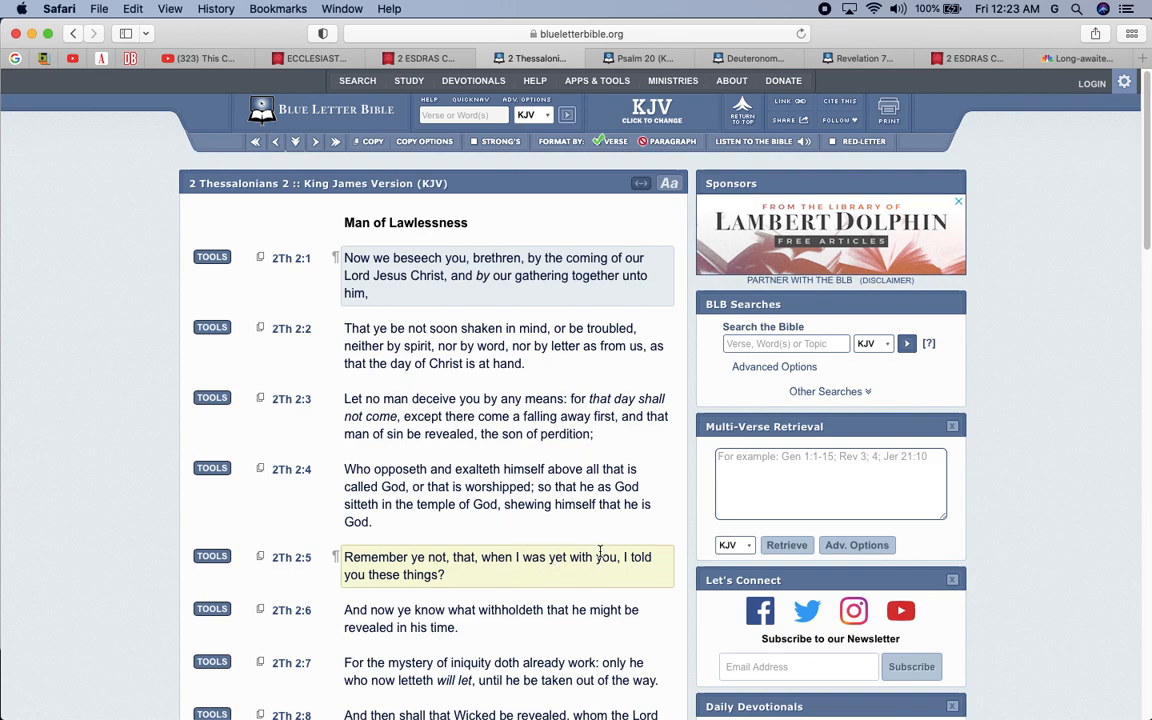
scroll("down", 3)
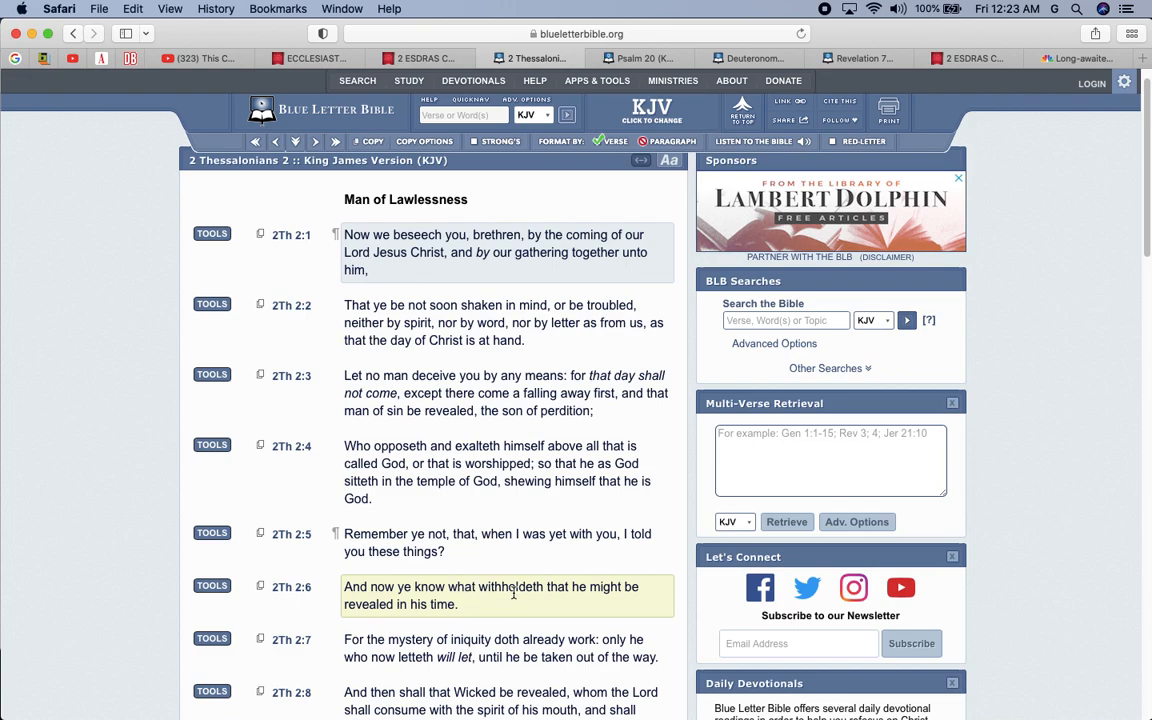
scroll("down", 3)
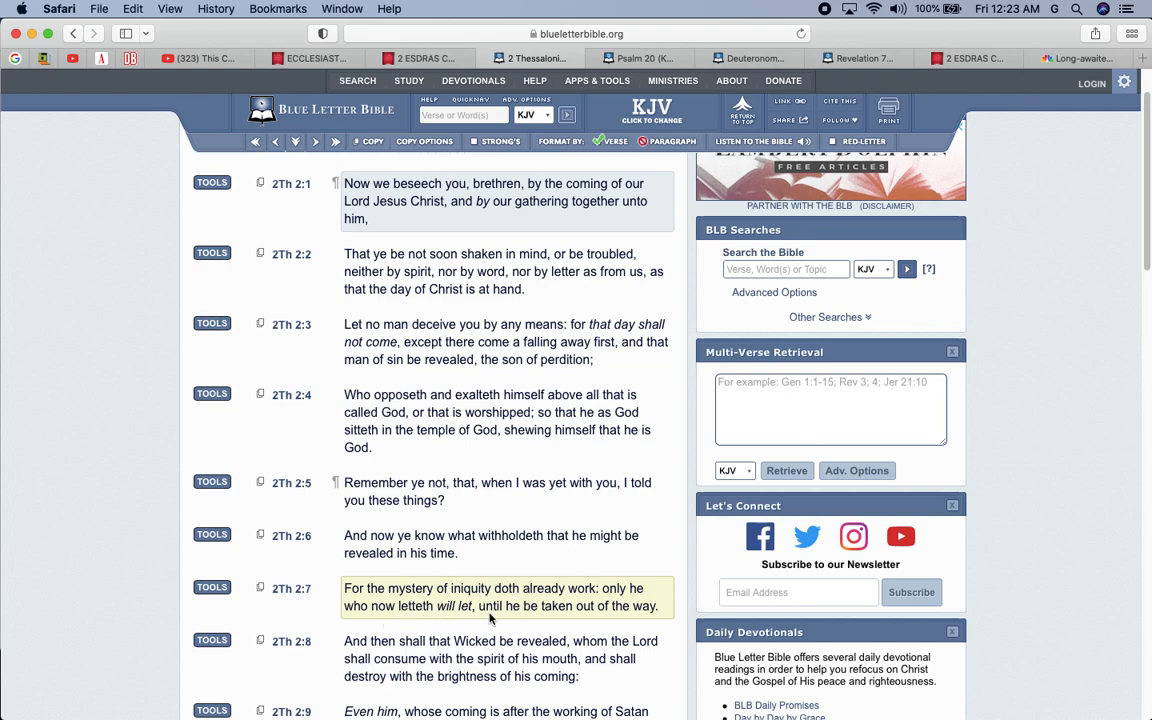
mouse_move(546, 586)
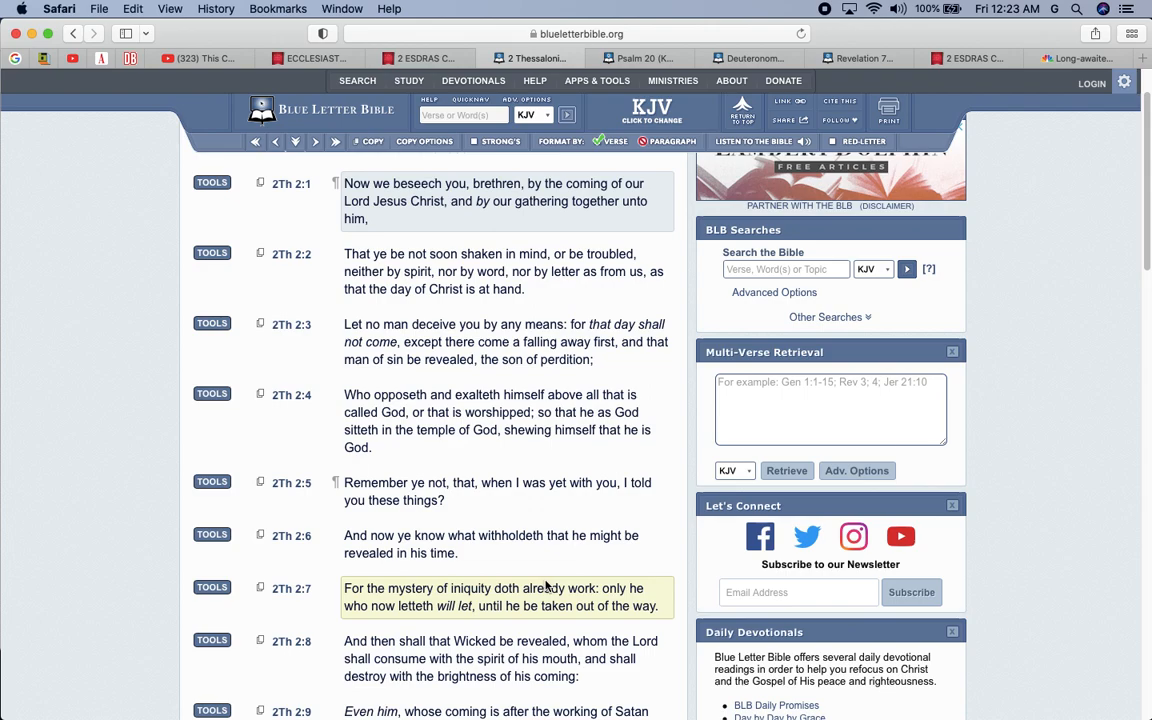
scroll("down", 3)
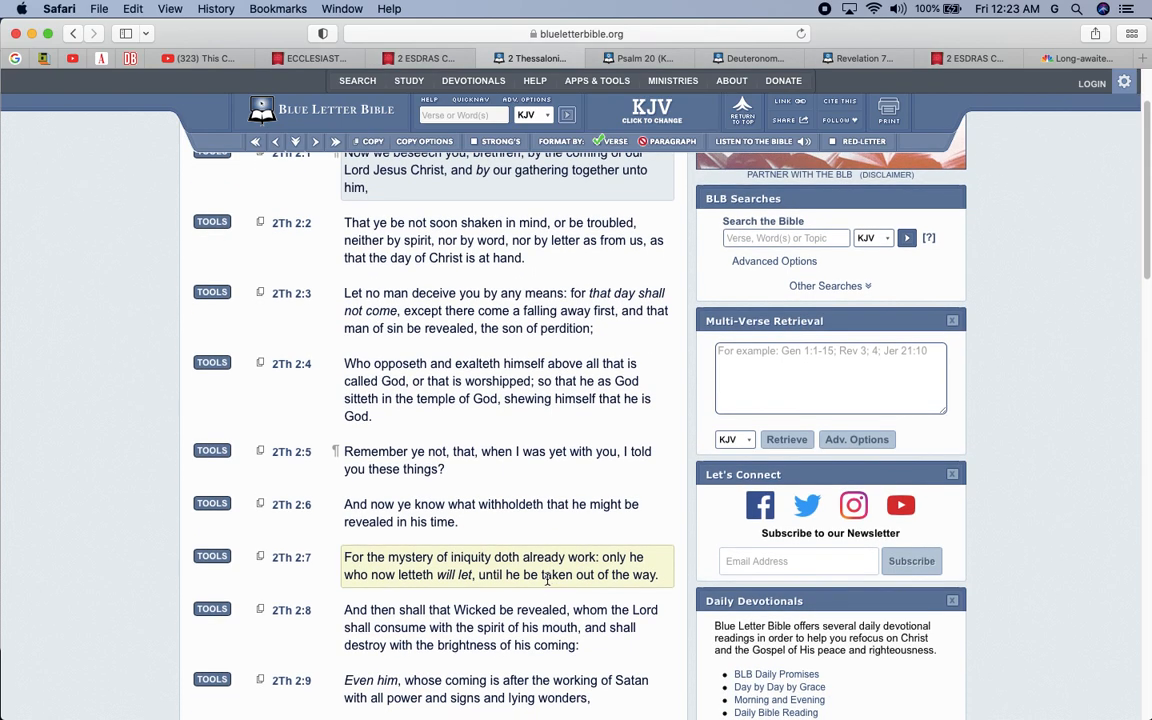
scroll("down", 3)
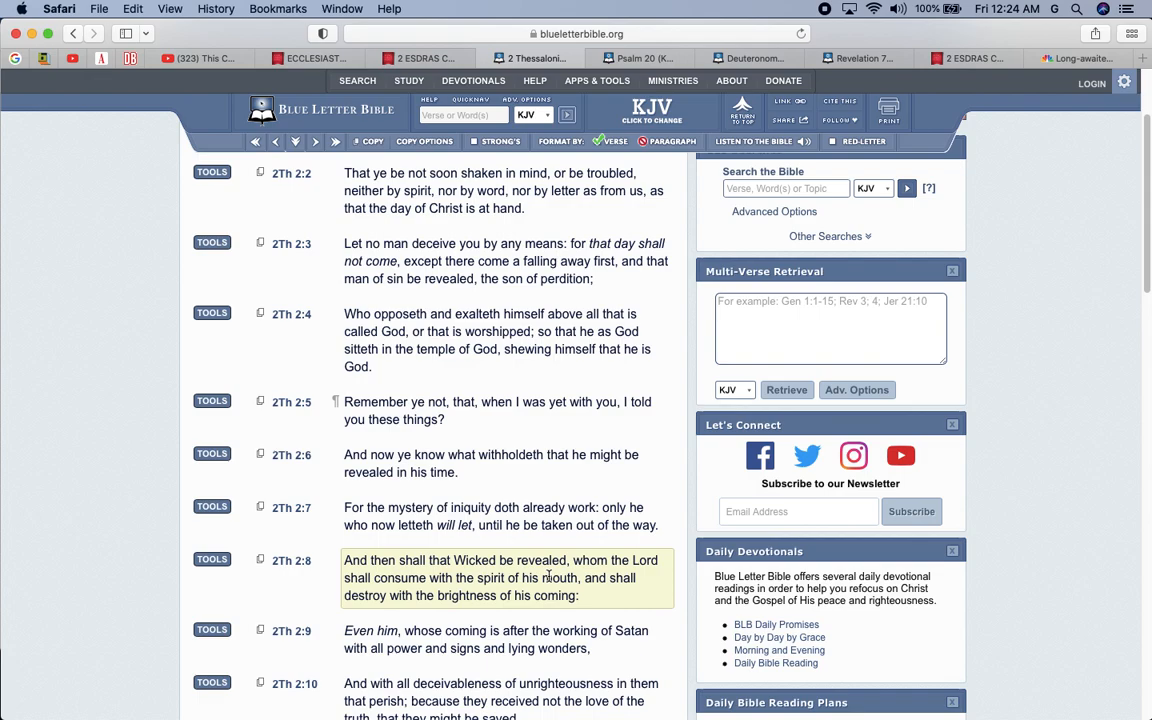
scroll("down", 3)
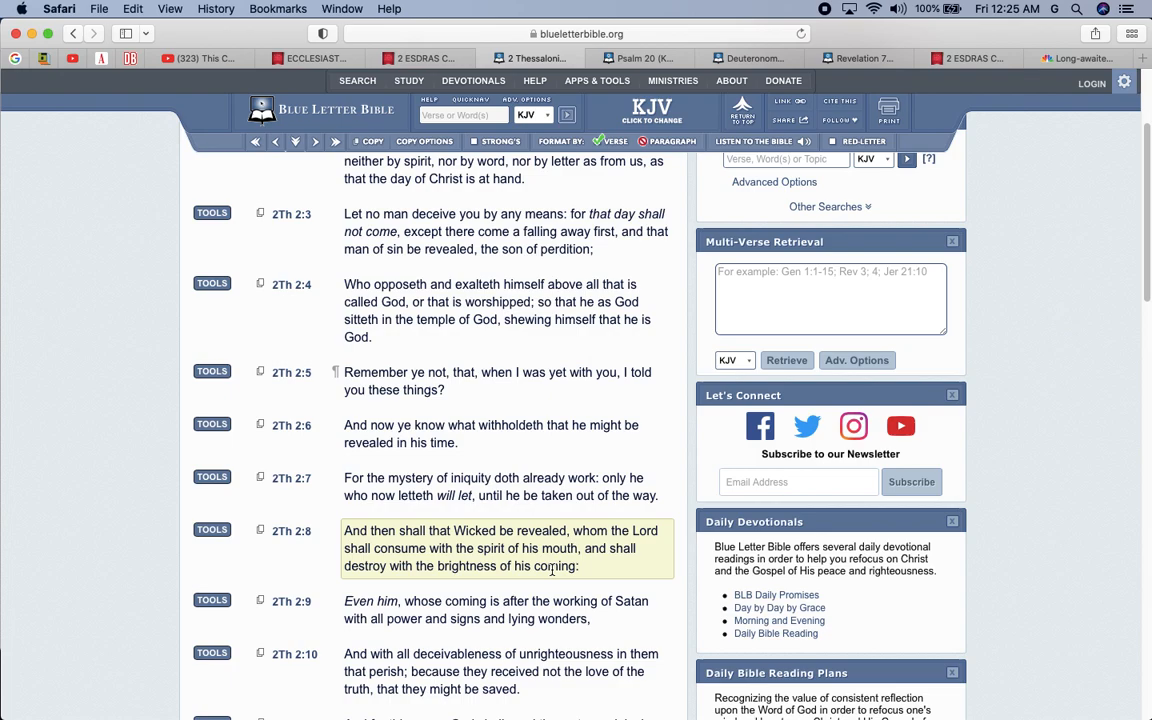
mouse_move(558, 580)
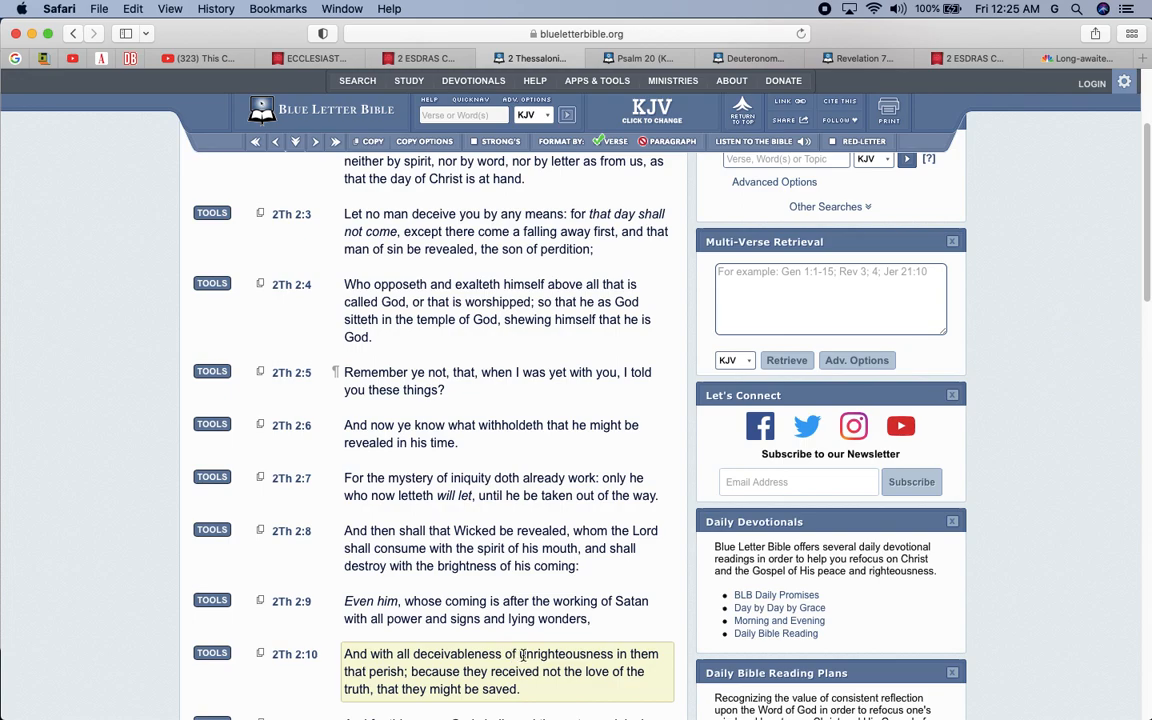
mouse_move(500, 660)
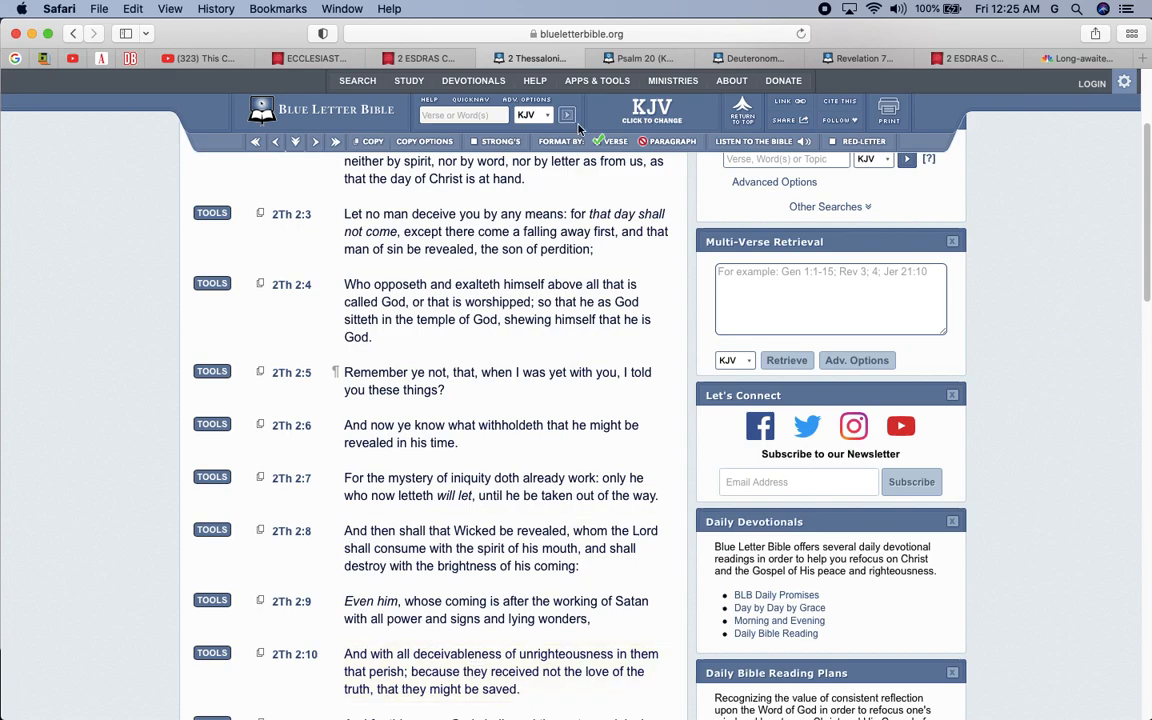
Open Revelation 13 and scroll to verses 13:11–17 about the second beast.
left_click(568, 114)
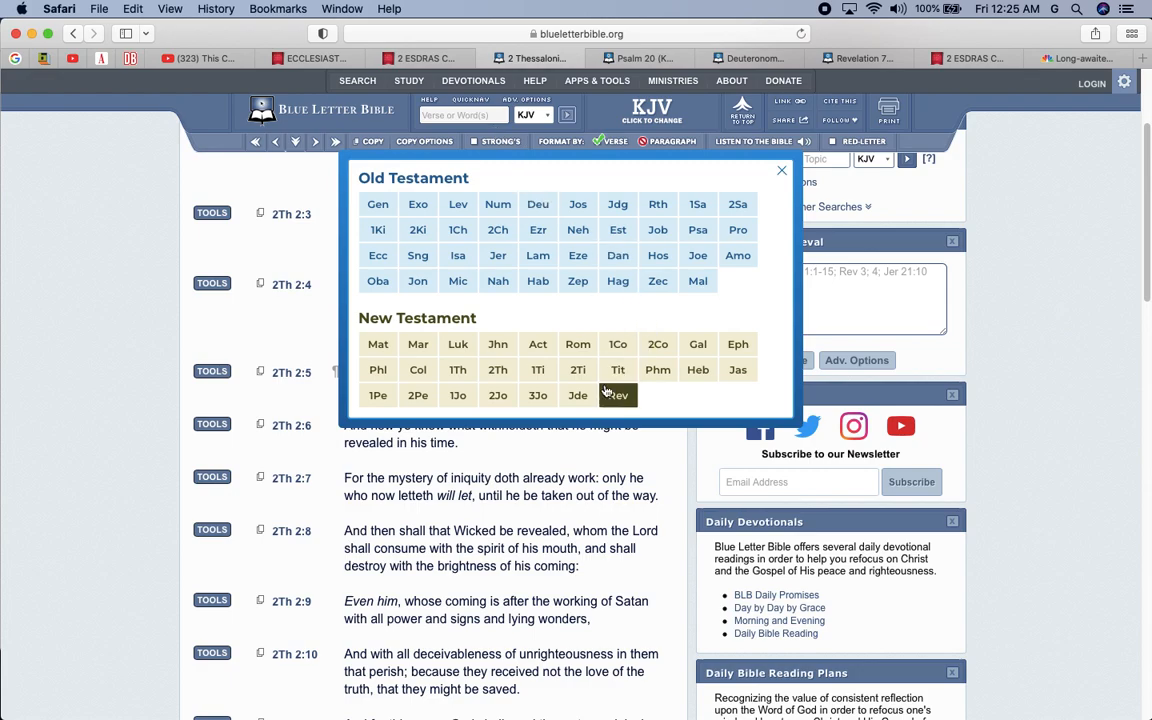
left_click(616, 396)
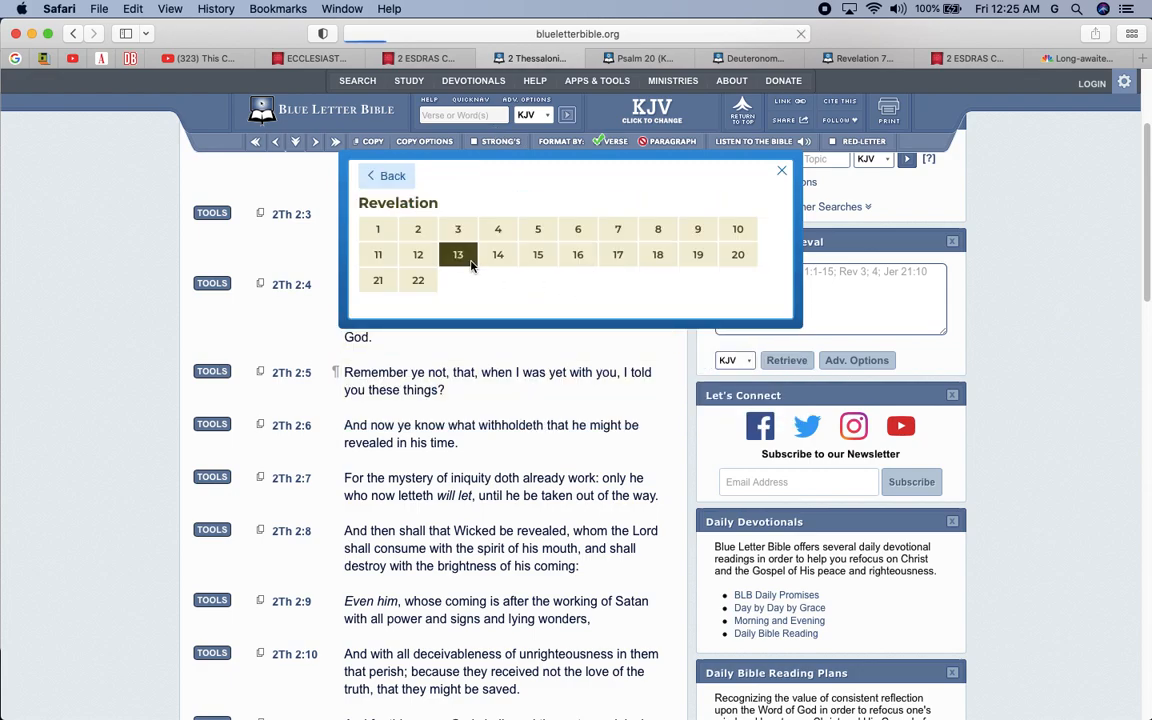
left_click(456, 254)
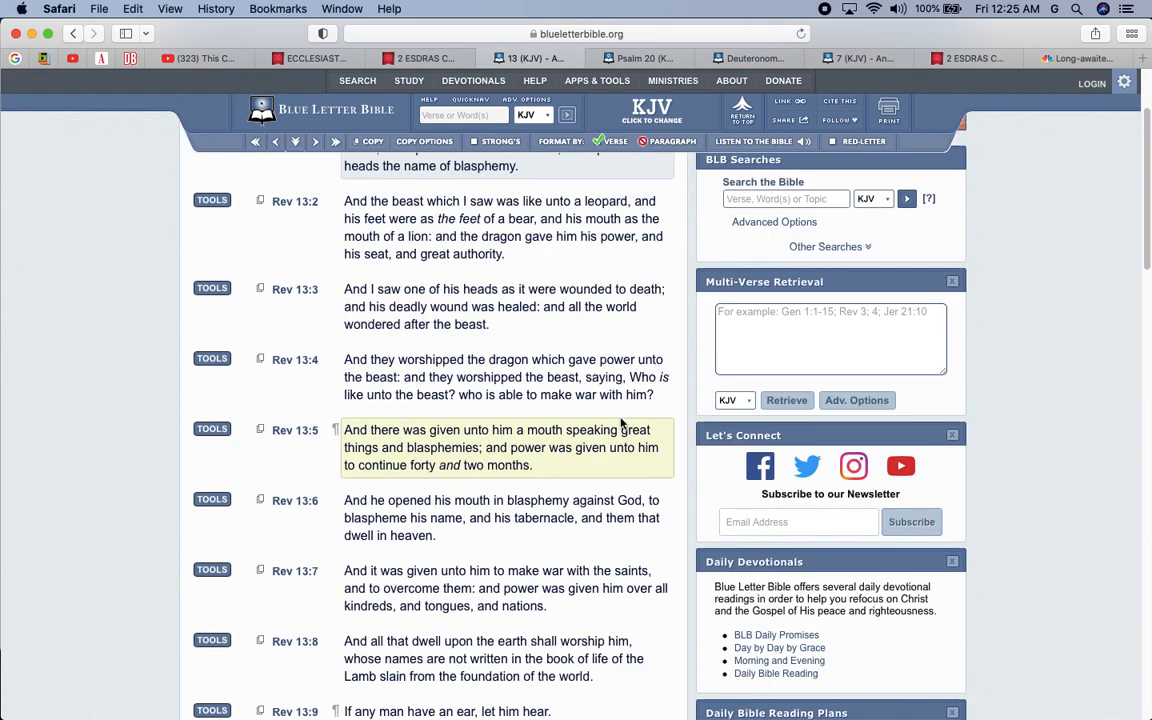
scroll("down", 3)
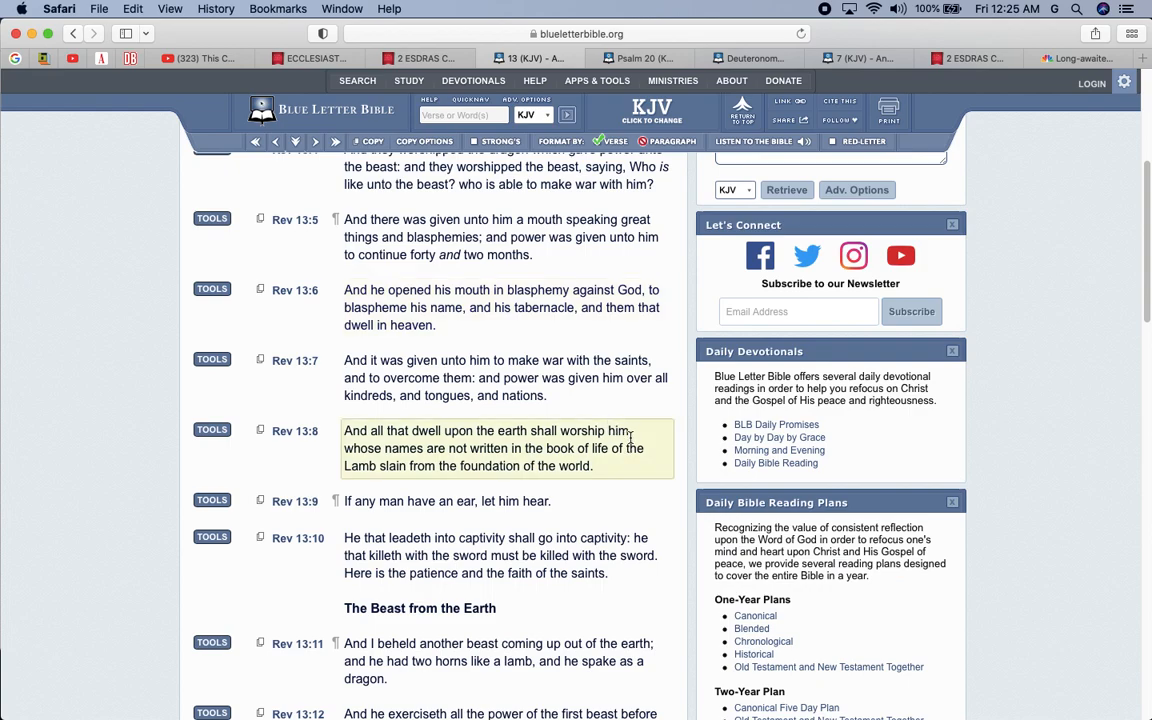
scroll("down", 3)
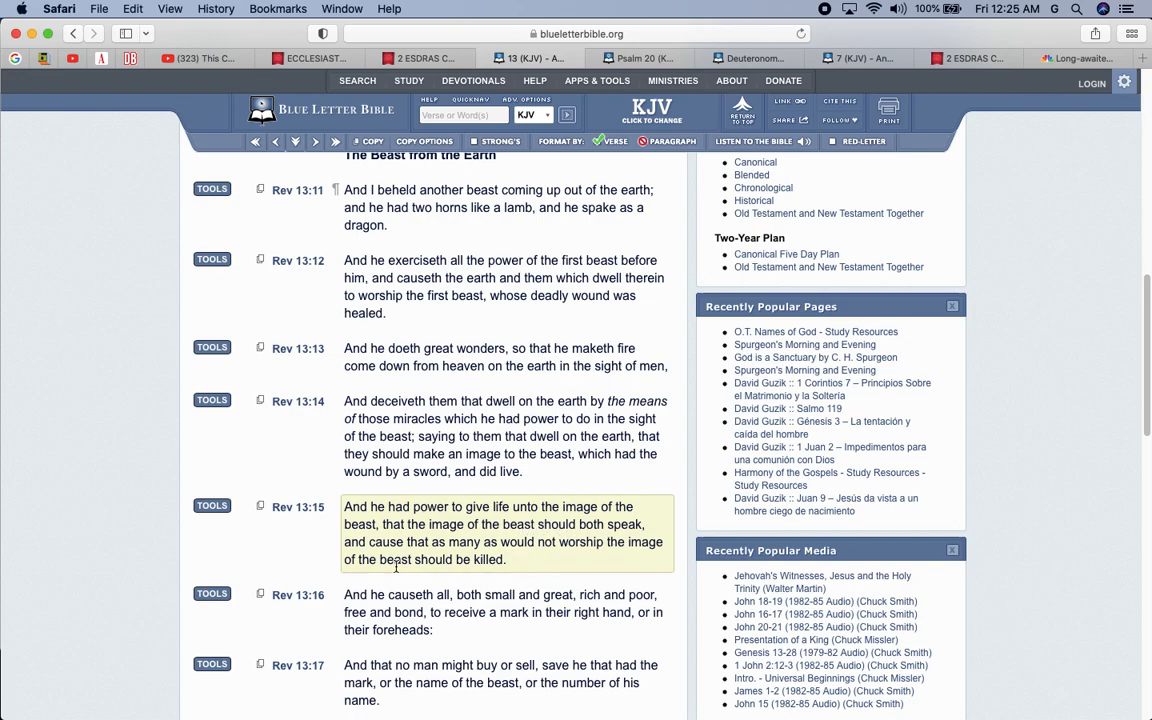
mouse_move(556, 576)
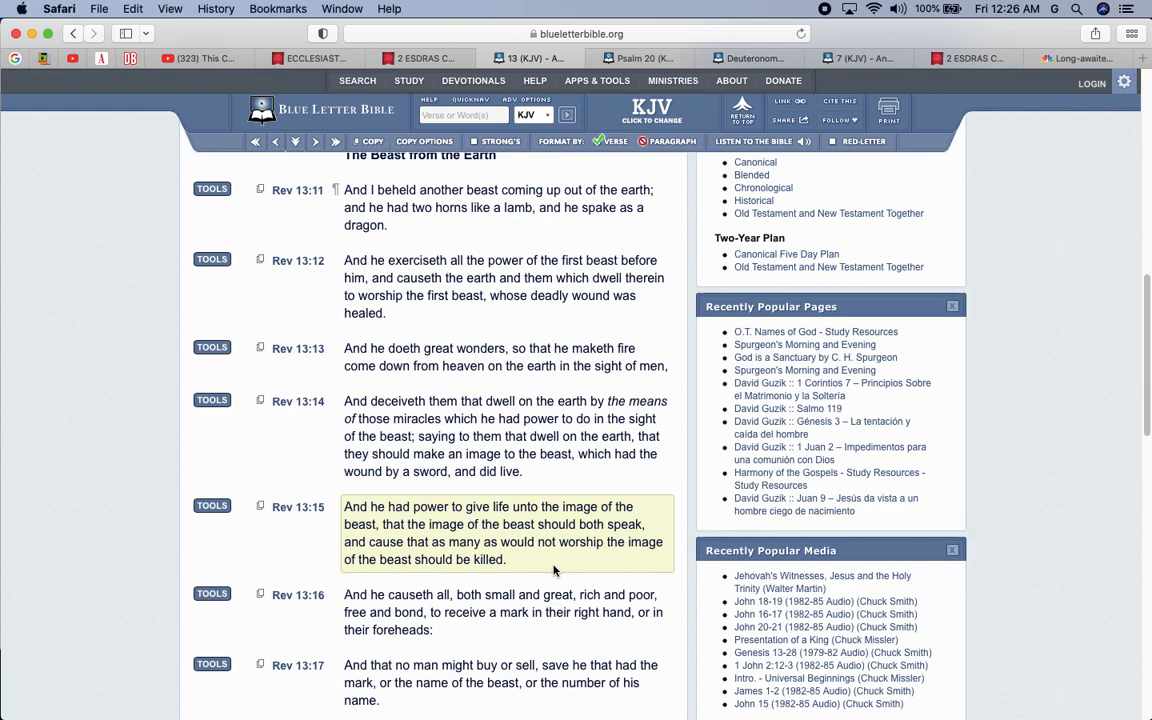
left_click(1080, 58)
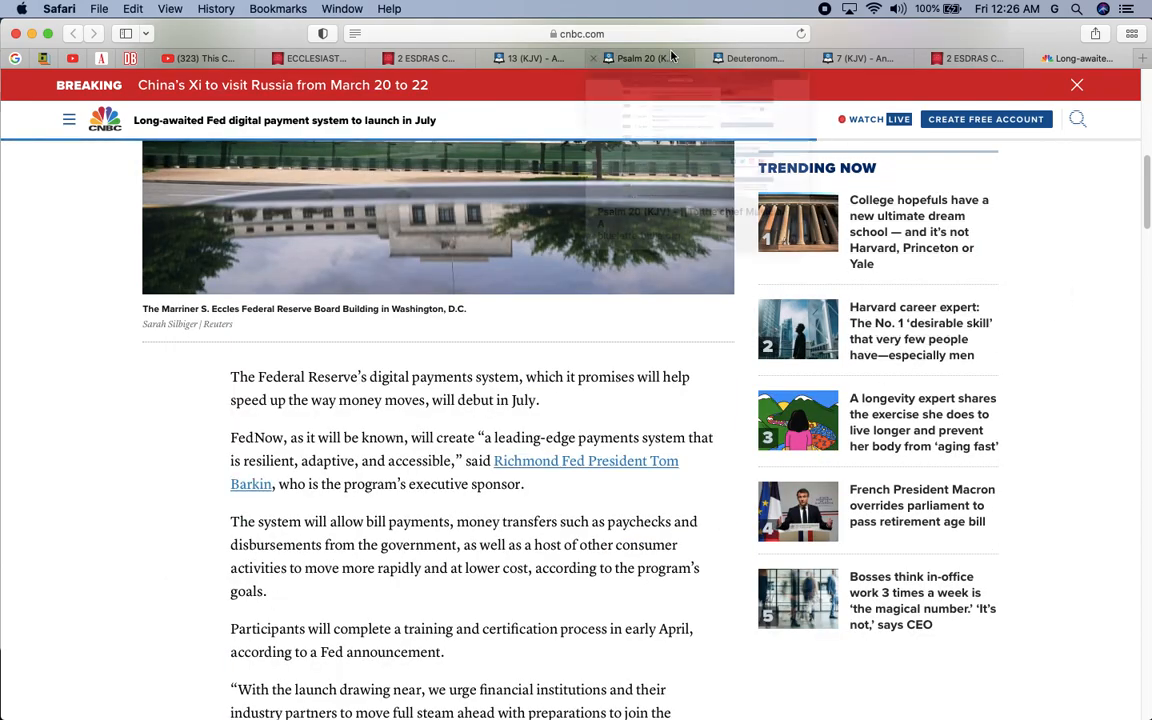
mouse_move(644, 56)
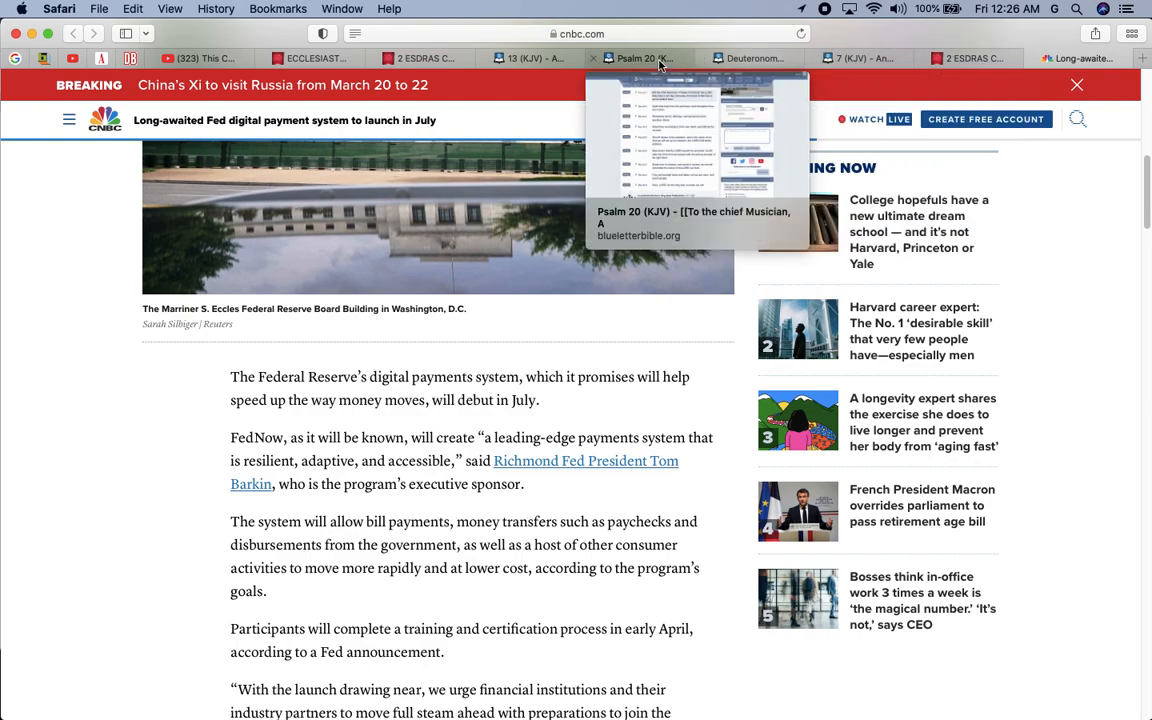
left_click(532, 56)
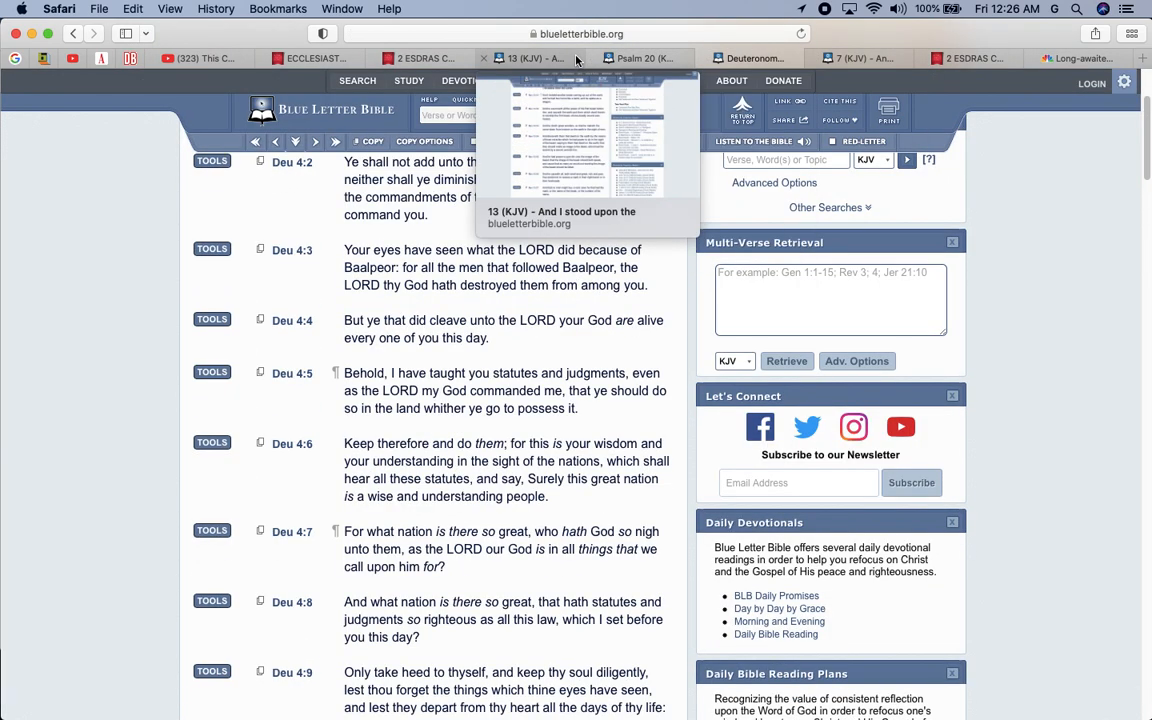
left_click(534, 56)
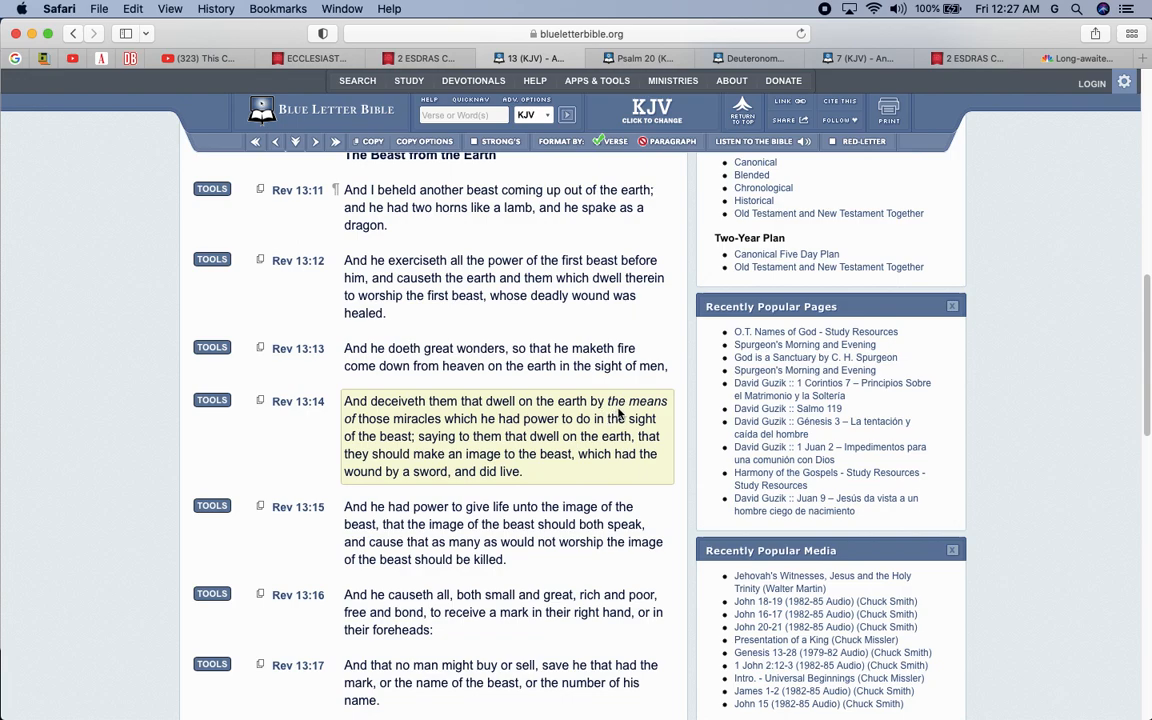
scroll("down", 3)
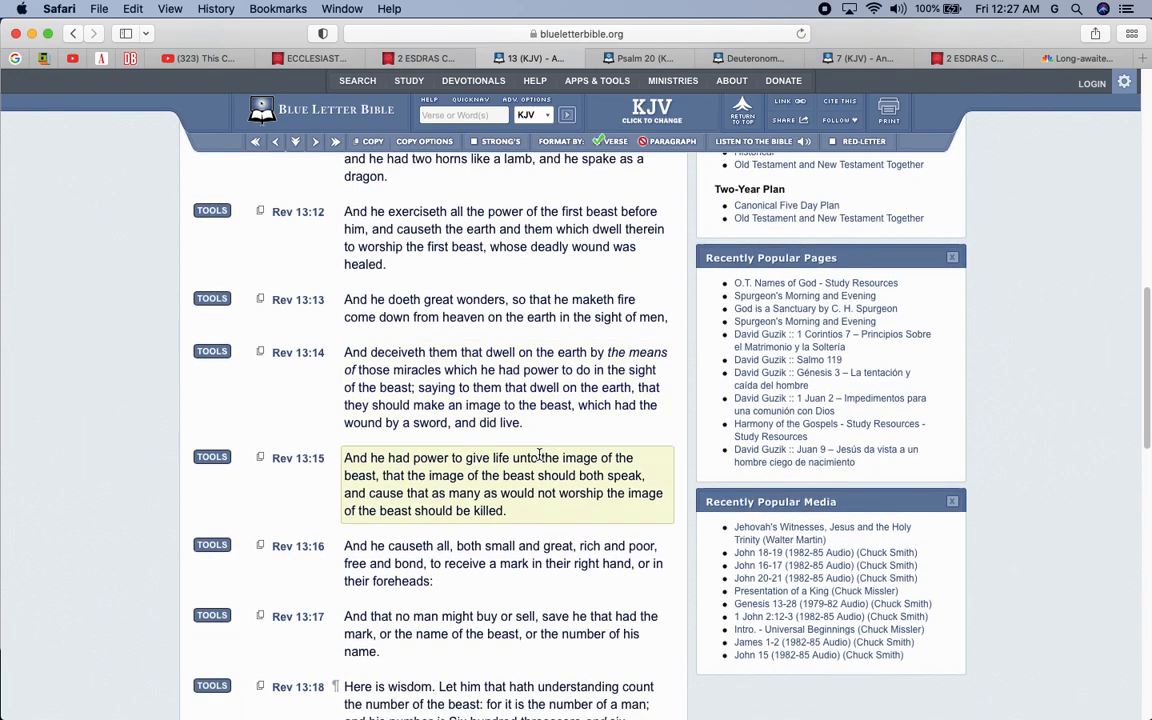
scroll("down", 3)
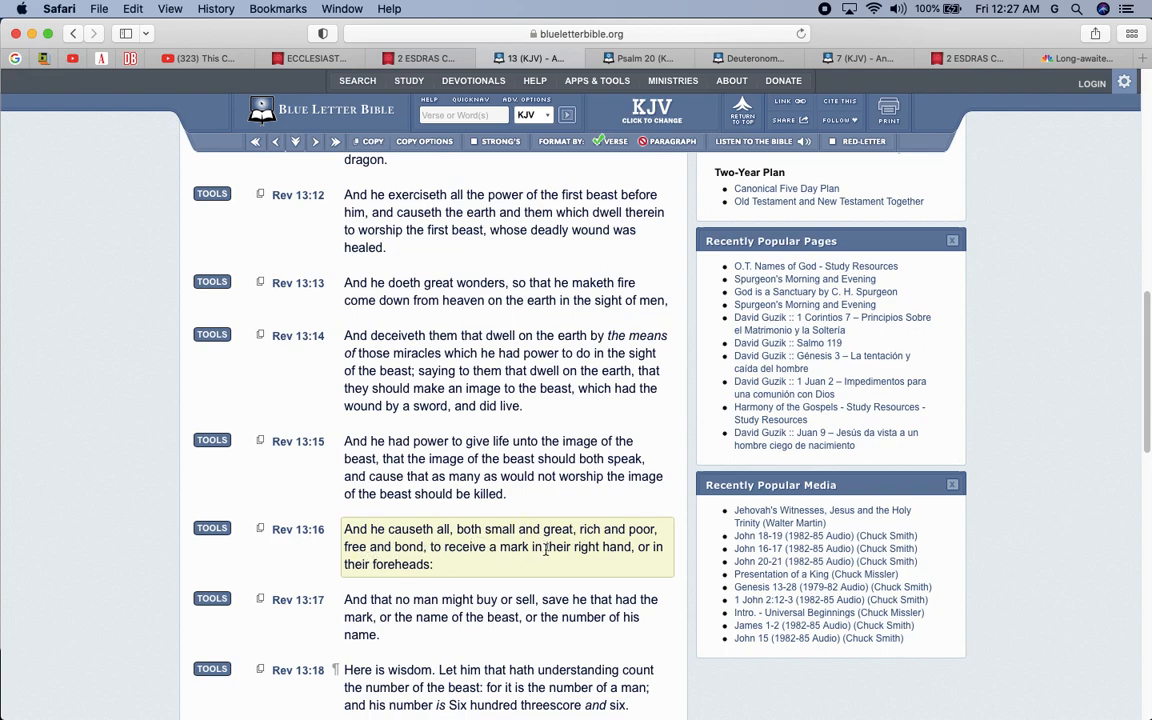
mouse_move(360, 576)
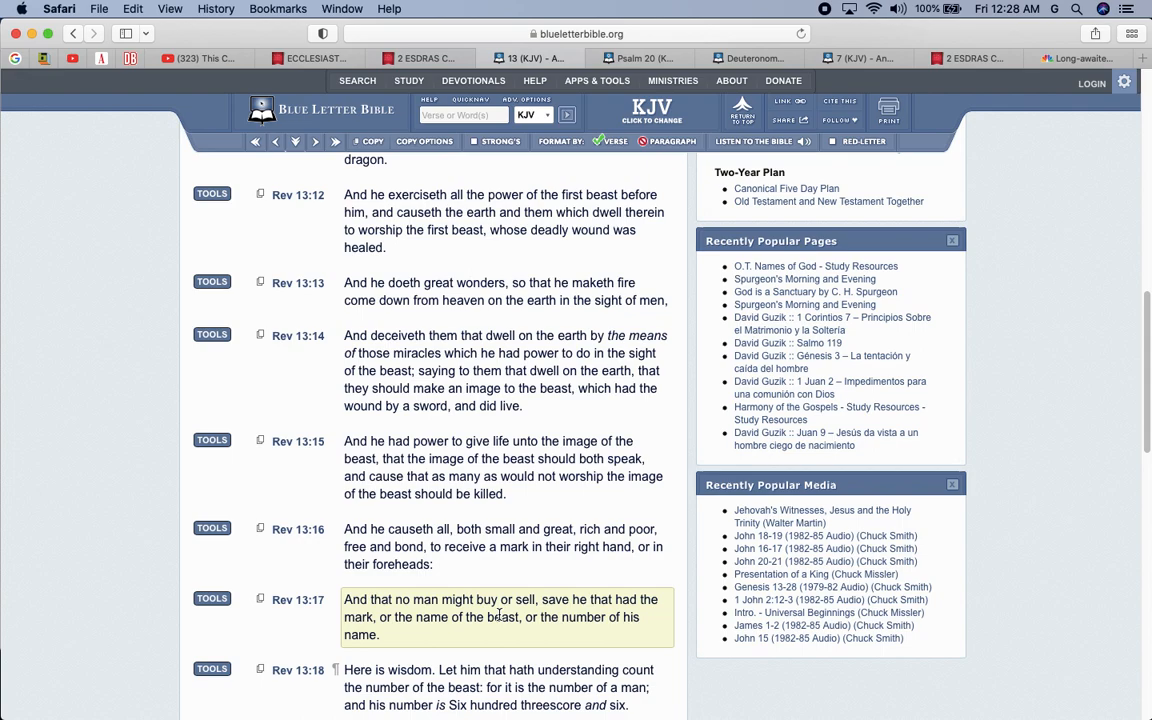
Return to the CNBC FedNow article headline after a brief look back at the Revelation 13 page.
left_click(1080, 56)
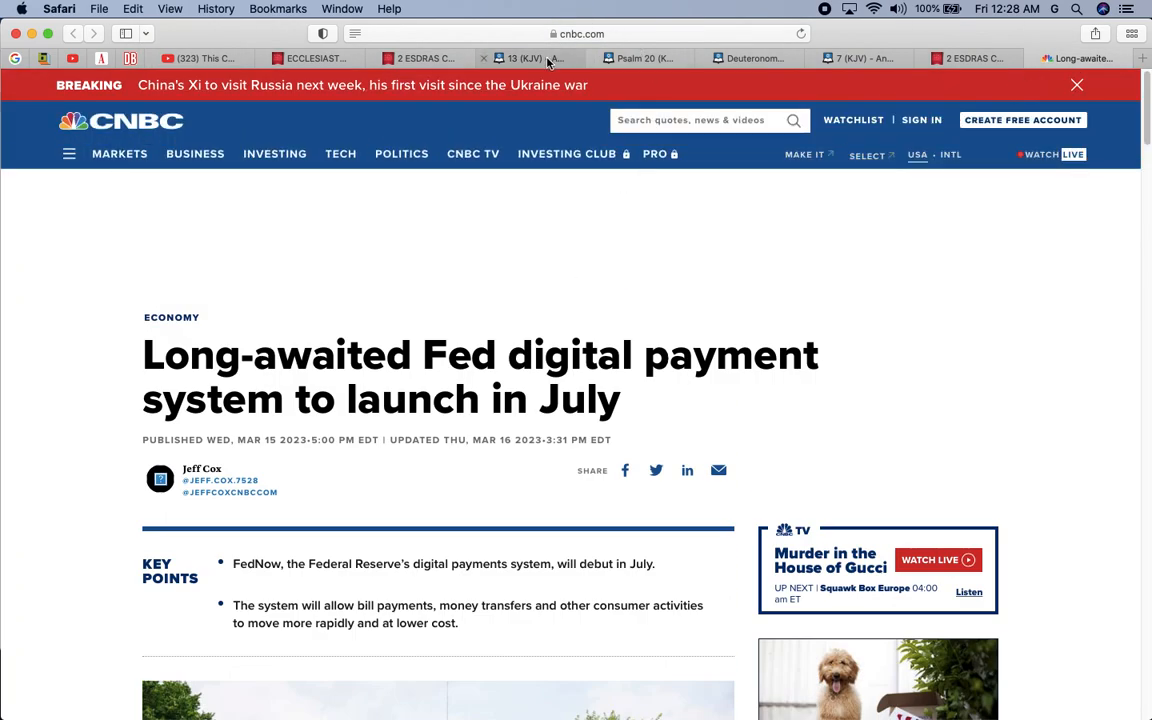
left_click(530, 56)
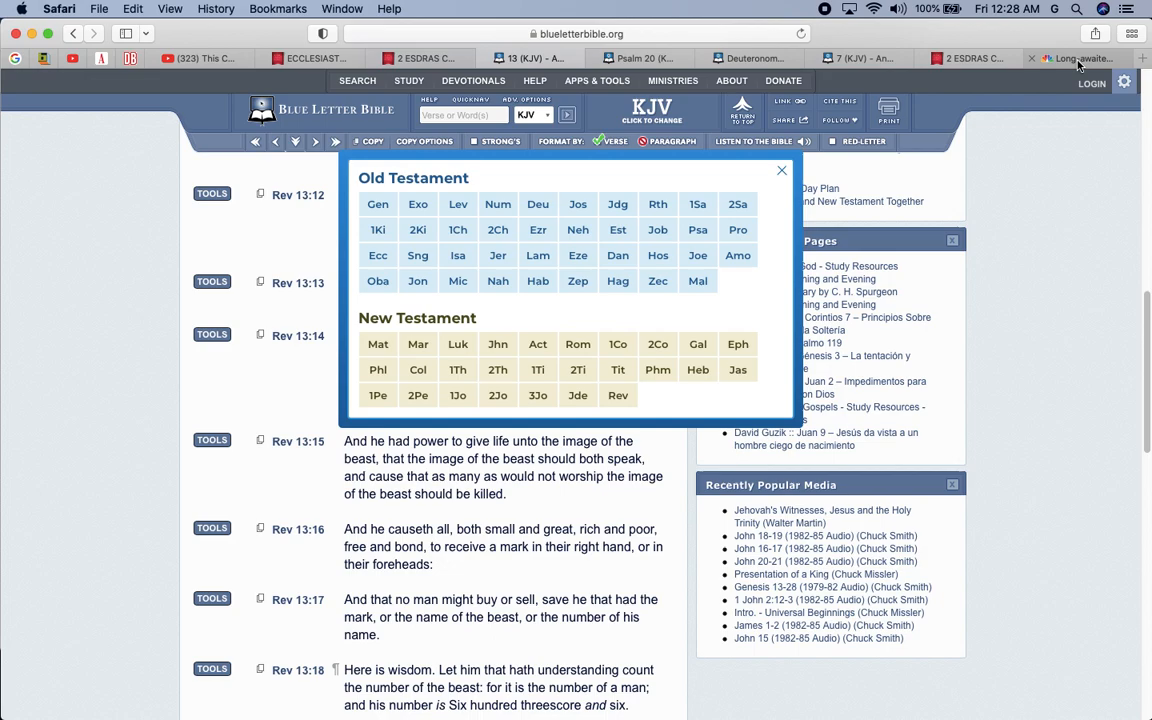
left_click(1080, 58)
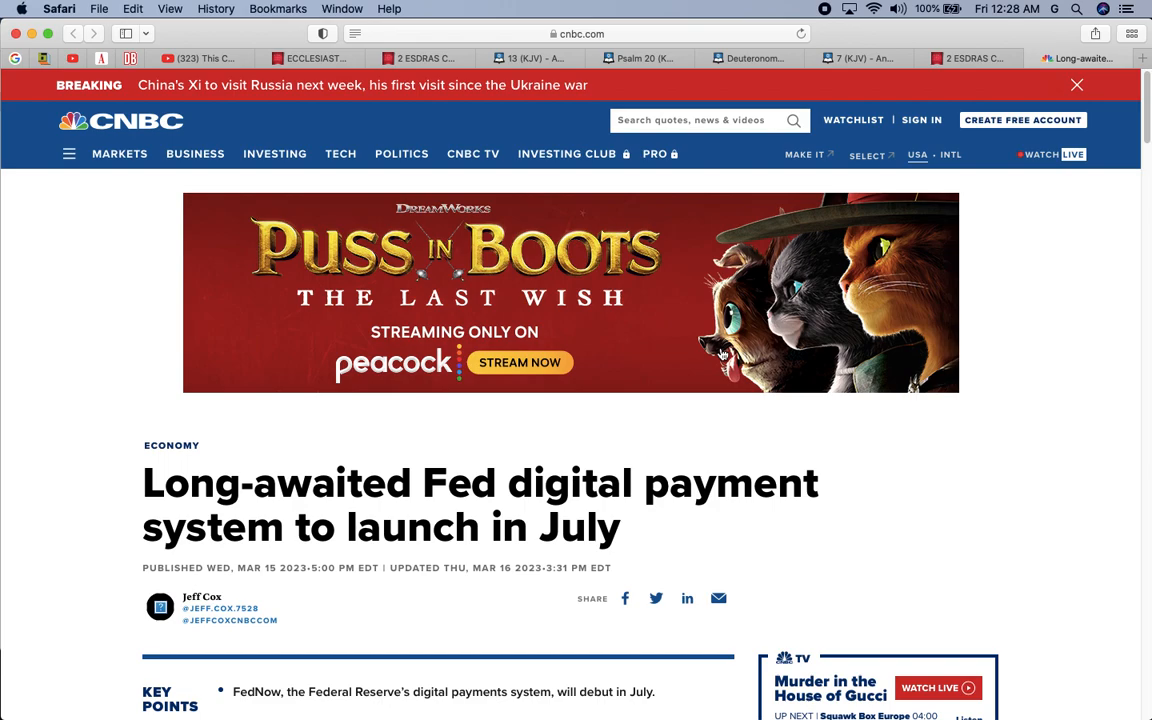
mouse_move(750, 664)
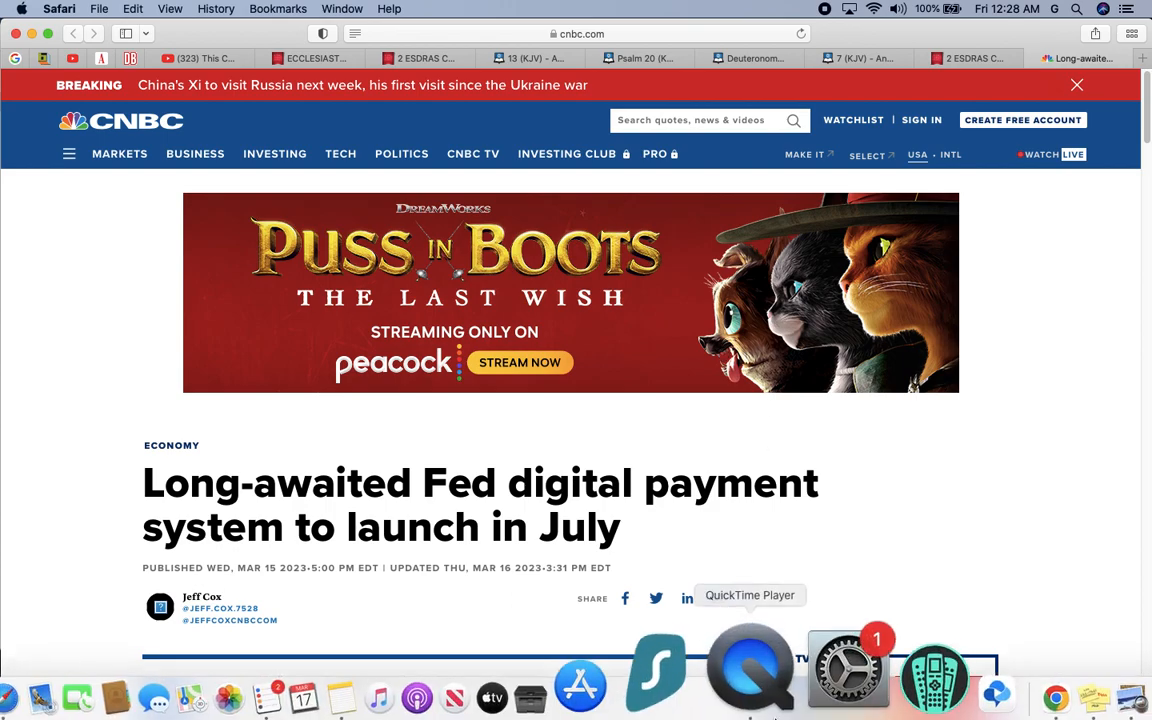